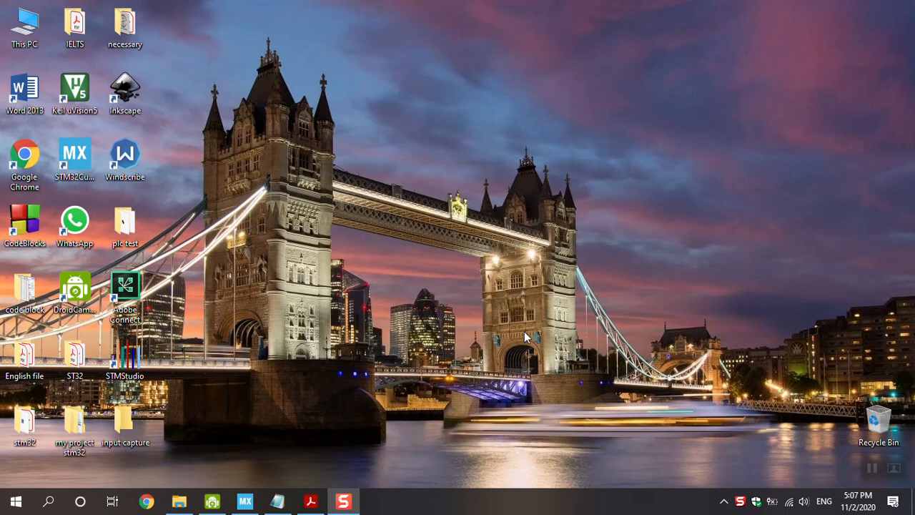
{"action": "mouse_move", "coordinate": [535, 341]}
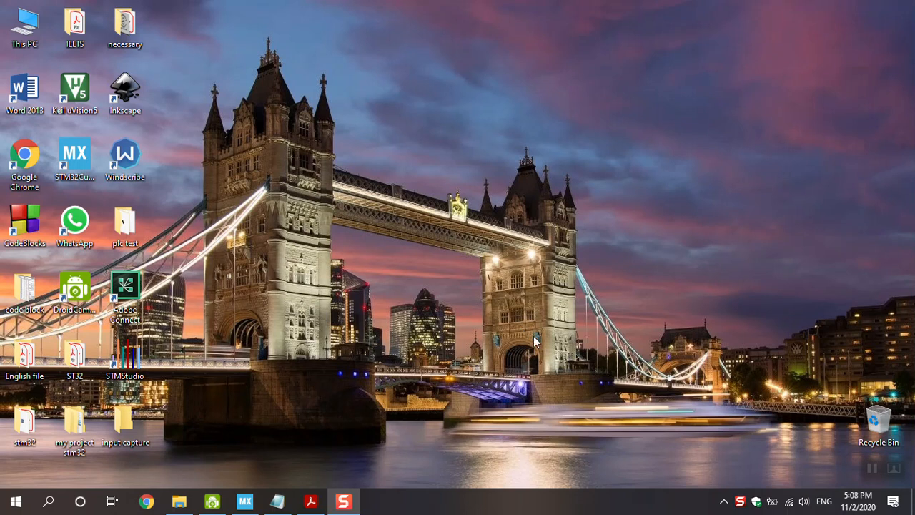
Launch STM32CubeMX from the desktop and start a new project via the MCU selector.
{"action": "left_click", "coordinate": [74, 154]}
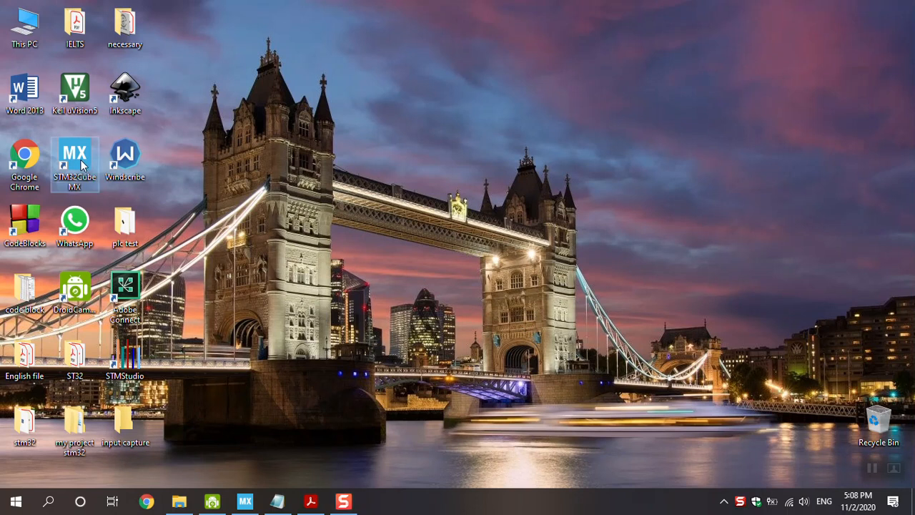
{"action": "double_click", "coordinate": [74, 153]}
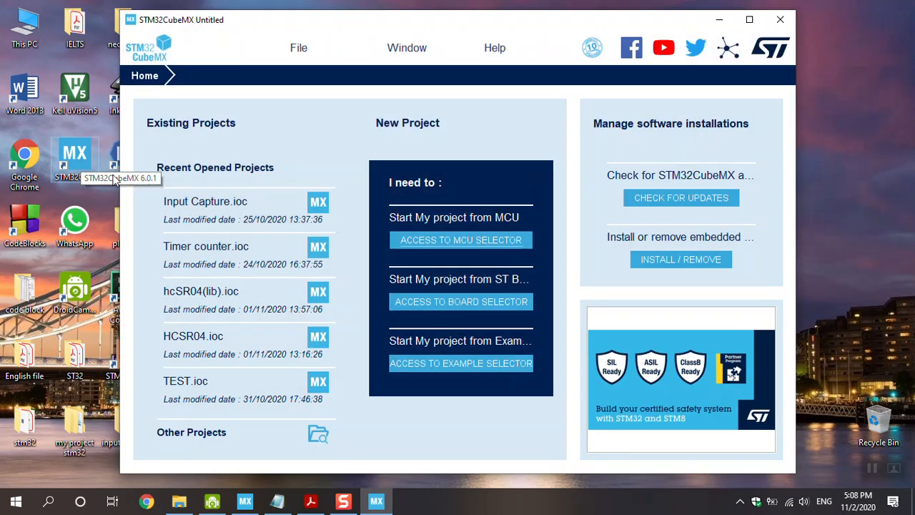
{"action": "left_click", "coordinate": [460, 240]}
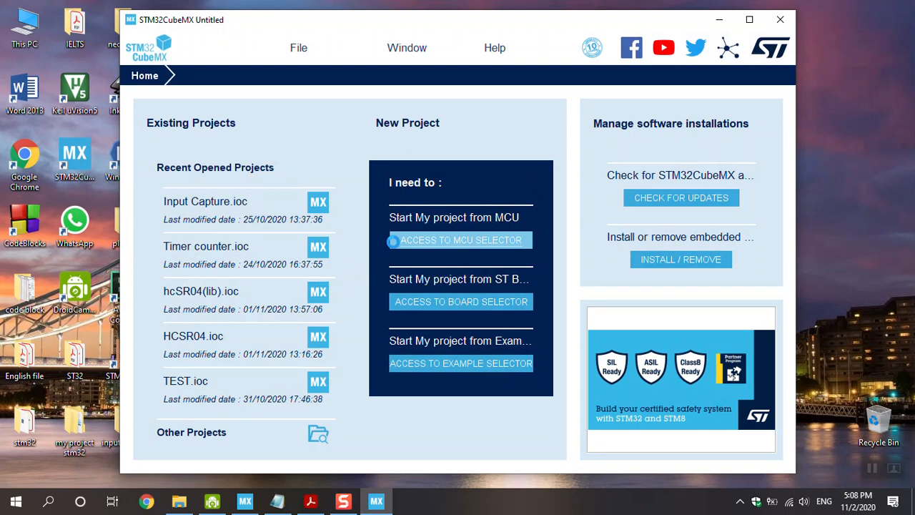
{"action": "left_click", "coordinate": [461, 239]}
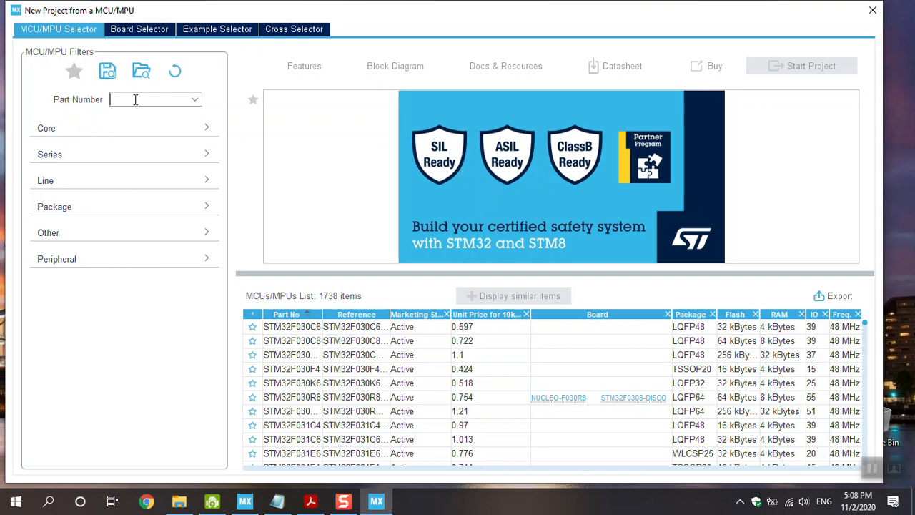
Search the part number STM32F103RE to narrow the MCU list.
{"action": "type", "text": "s"}
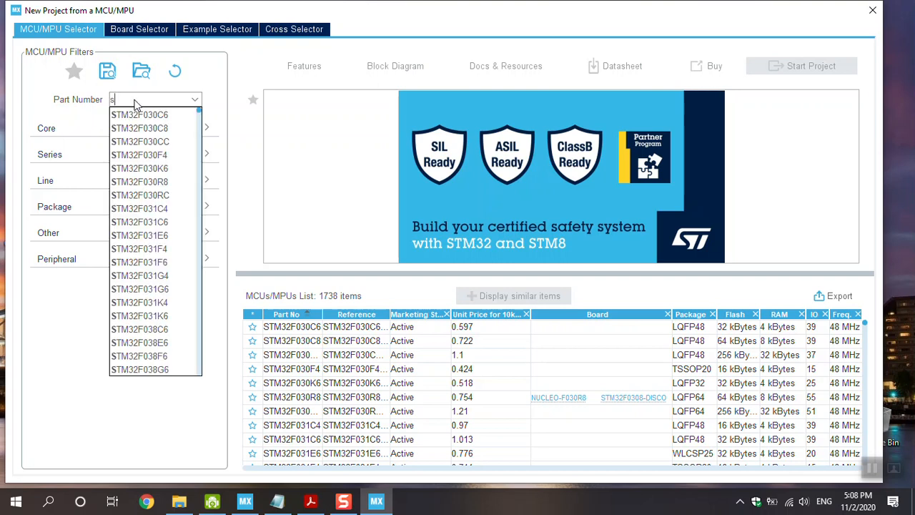
{"action": "type", "text": "tmf"}
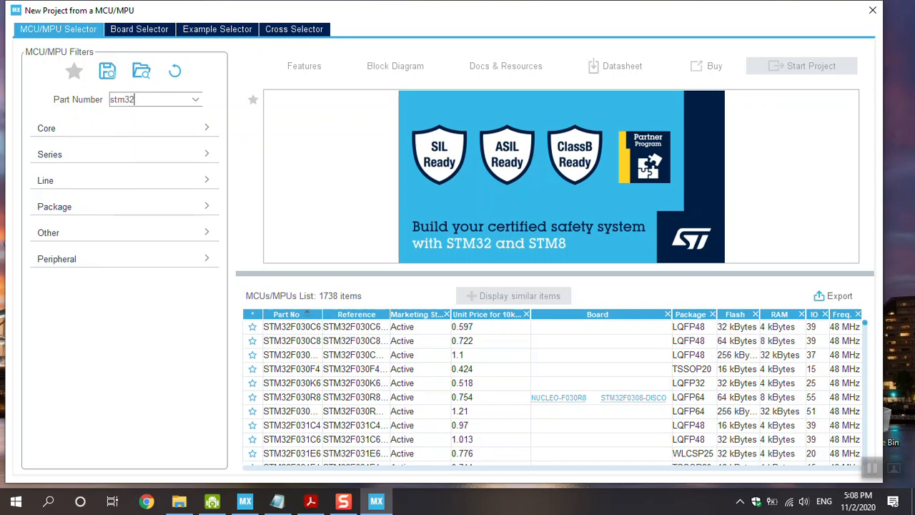
{"action": "type", "text": "f103re"}
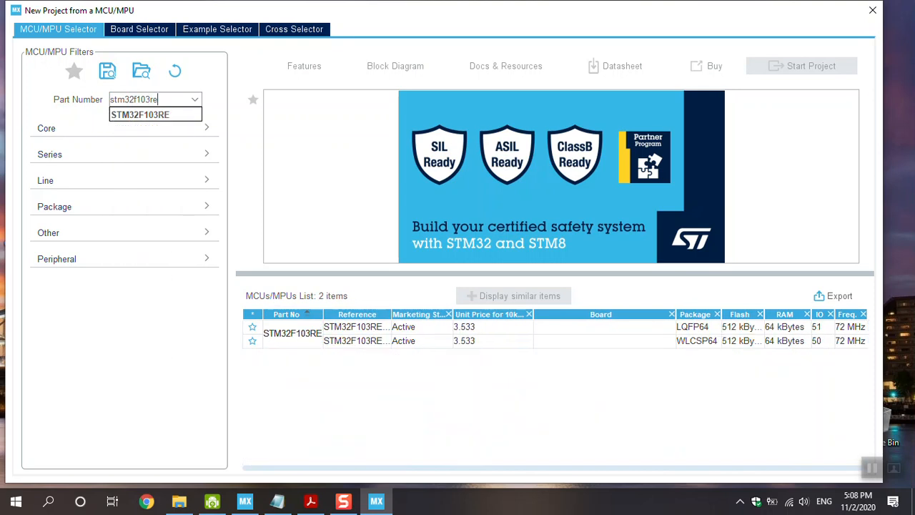
{"action": "mouse_move", "coordinate": [426, 329]}
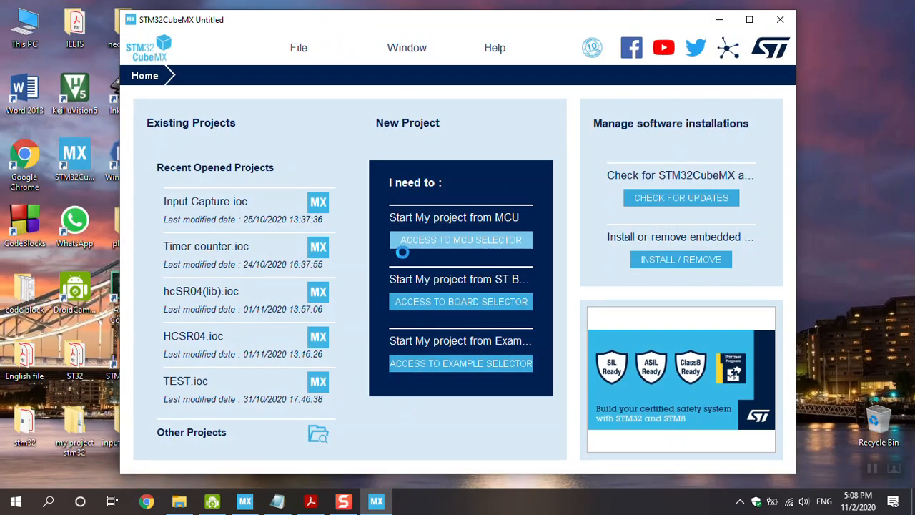
Set SYS Debug to Serial Wire and expand the Timers peripheral category.
{"action": "left_click", "coordinate": [460, 239]}
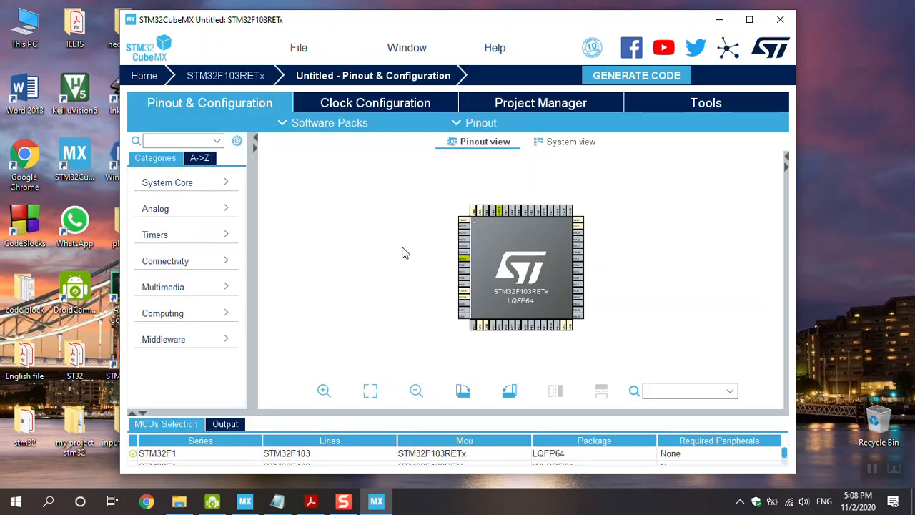
{"action": "left_click", "coordinate": [167, 182]}
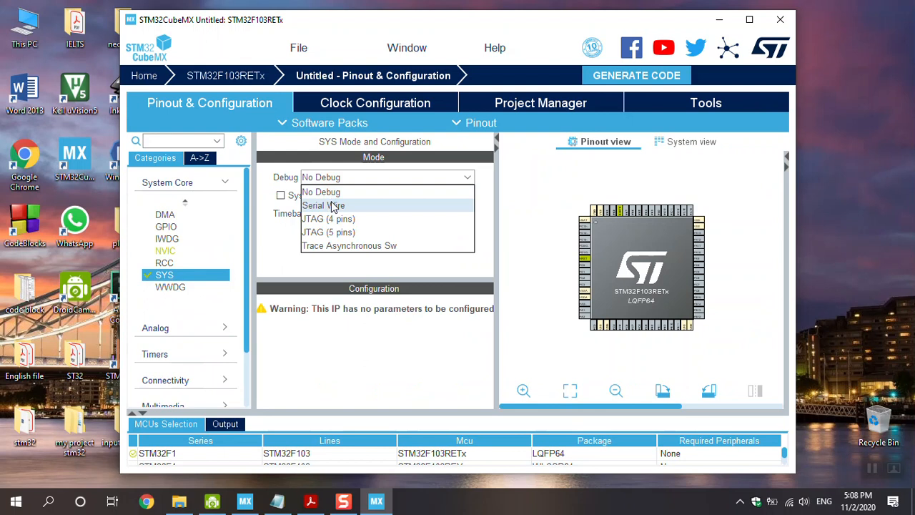
{"action": "left_click", "coordinate": [323, 205]}
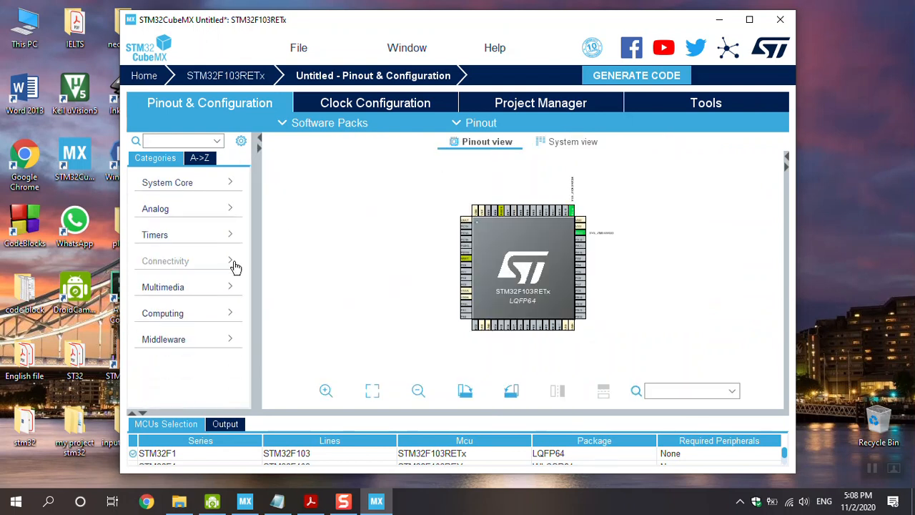
{"action": "left_click", "coordinate": [154, 234]}
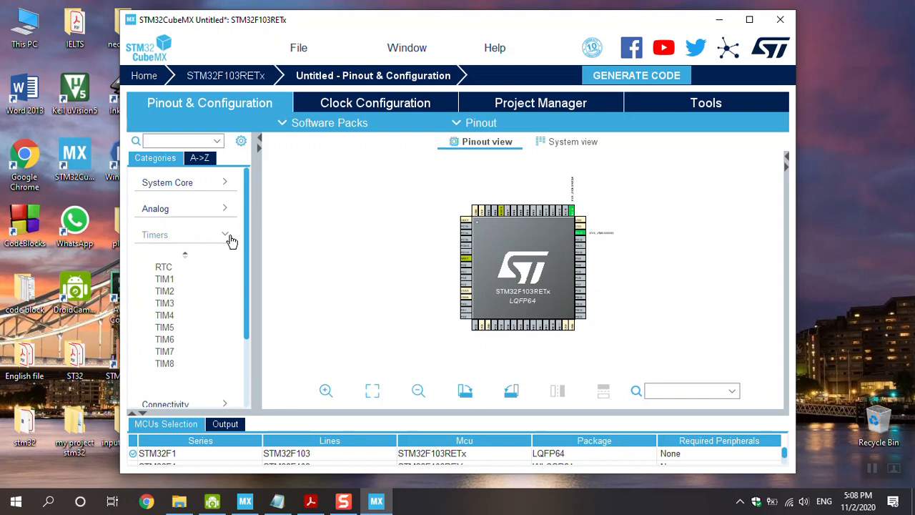
{"action": "left_click", "coordinate": [164, 290]}
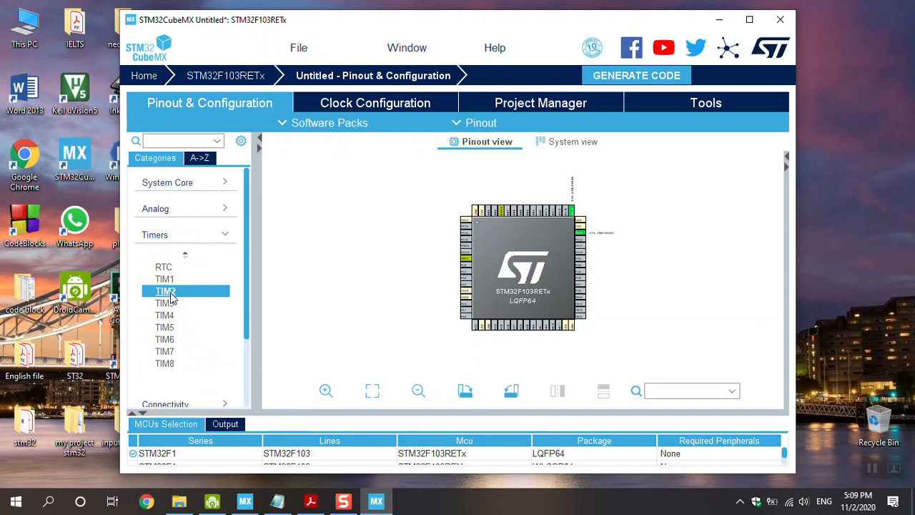
Enable TIM2 with Internal Clock as its clock source.
{"action": "left_click", "coordinate": [164, 291]}
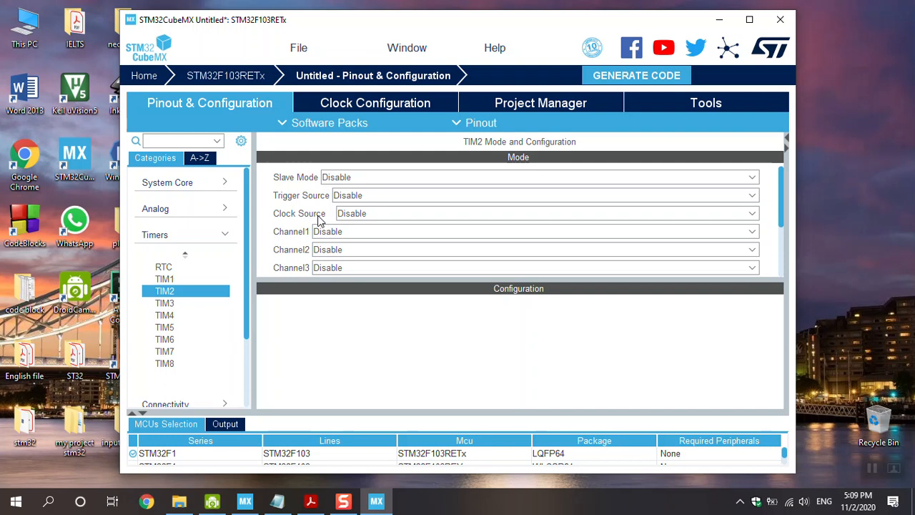
{"action": "left_click", "coordinate": [751, 213]}
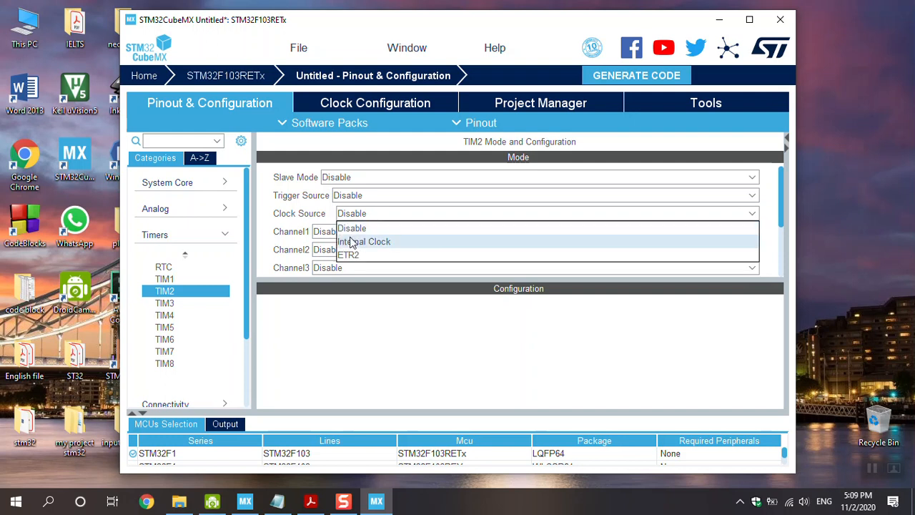
{"action": "left_click", "coordinate": [365, 240]}
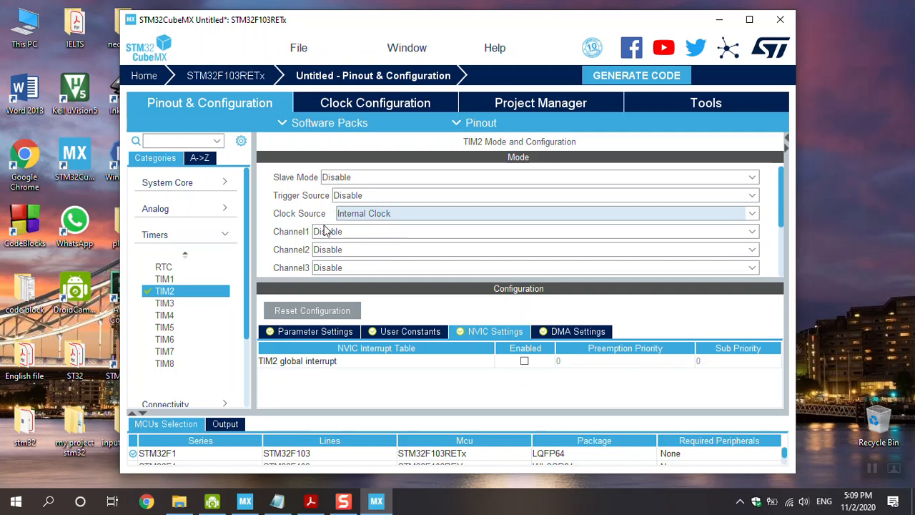
Set TIM2 Channel1 to Input Capture direct mode and show its counter parameters.
{"action": "left_click", "coordinate": [533, 231]}
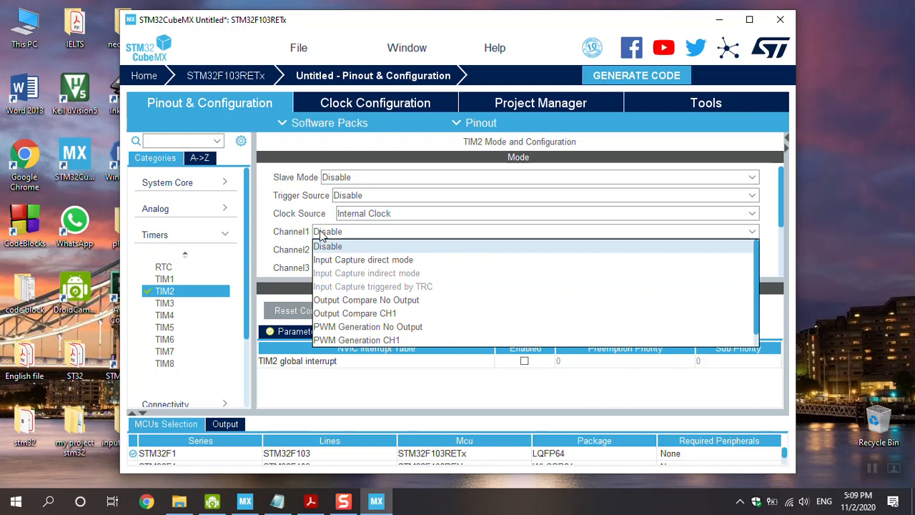
{"action": "mouse_move", "coordinate": [323, 259]}
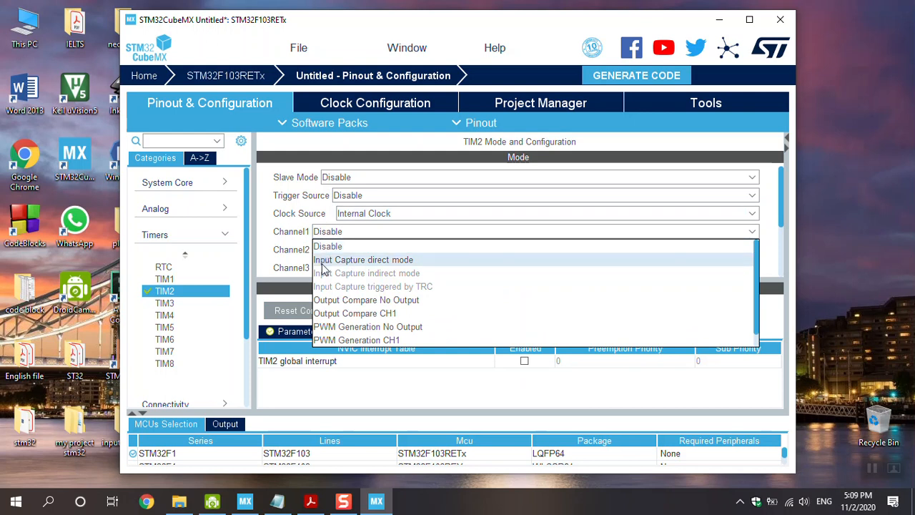
{"action": "left_click", "coordinate": [362, 259]}
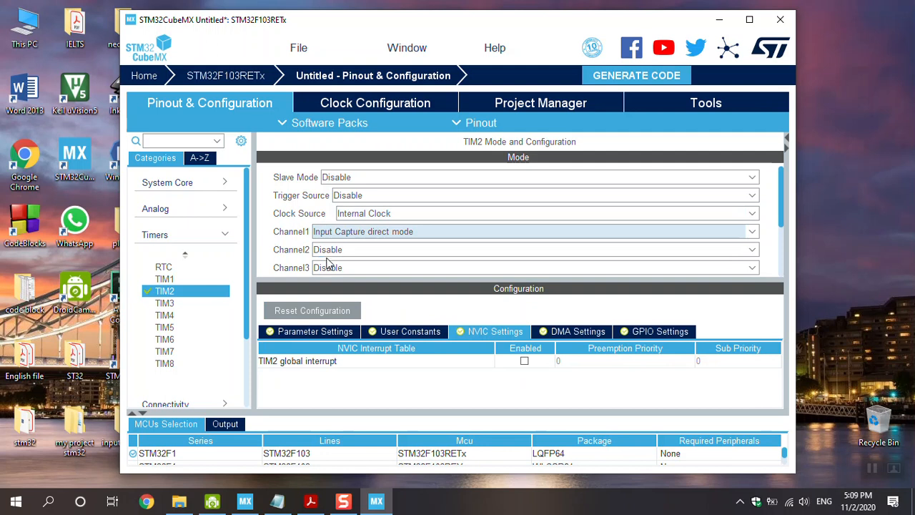
{"action": "left_click", "coordinate": [315, 331]}
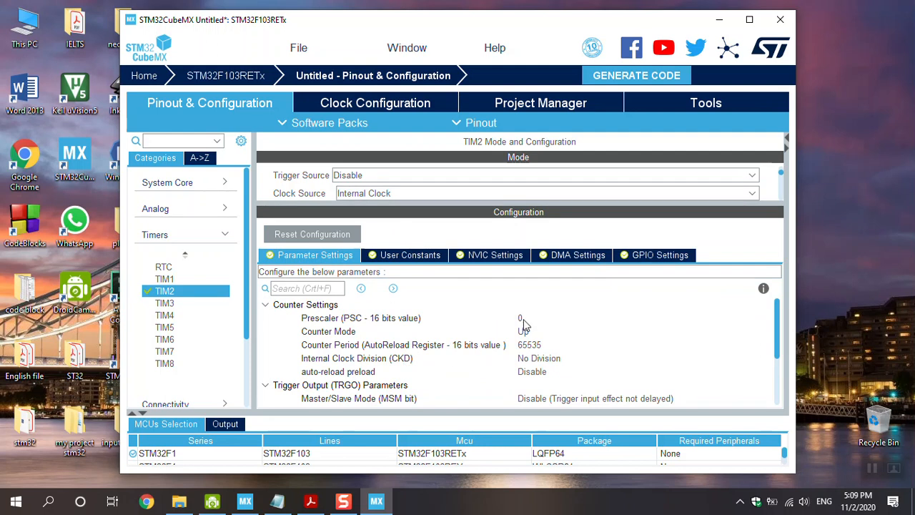
Set the TIM2 Prescaler to 8000.
{"action": "left_click", "coordinate": [361, 318]}
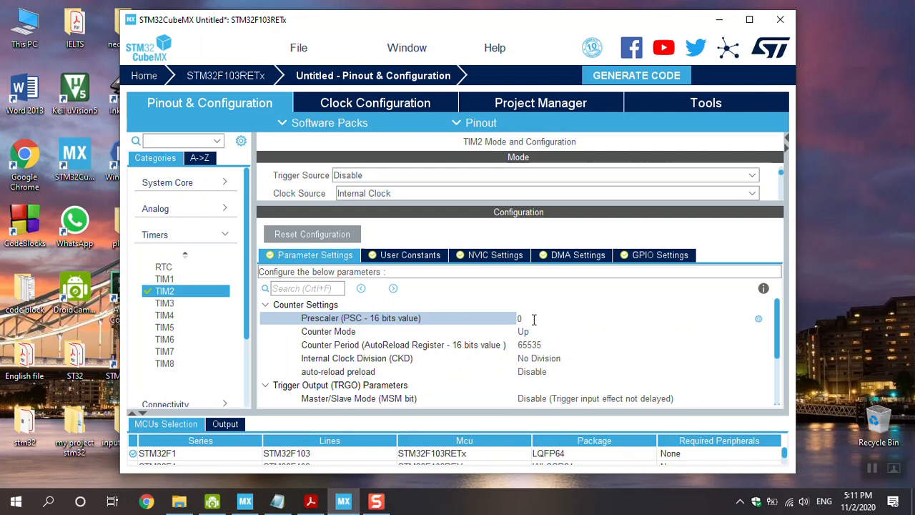
{"action": "type", "text": "8"}
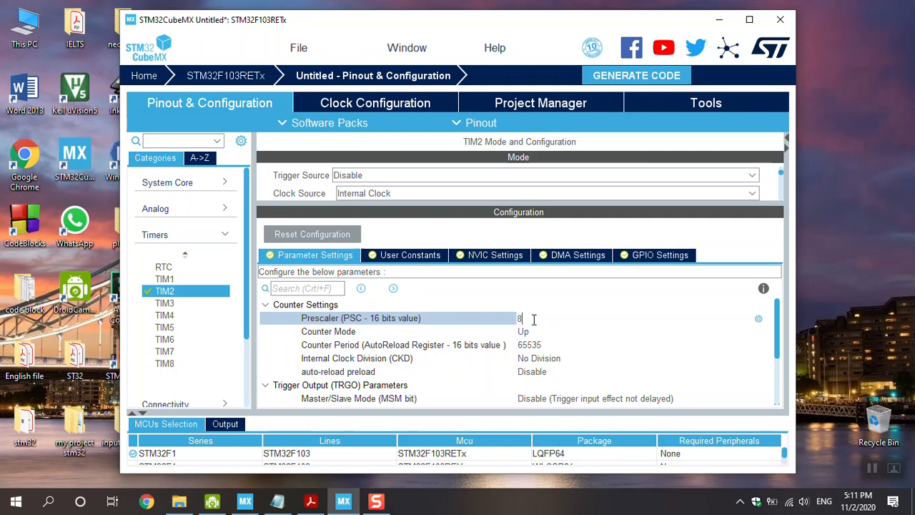
{"action": "type", "text": "000"}
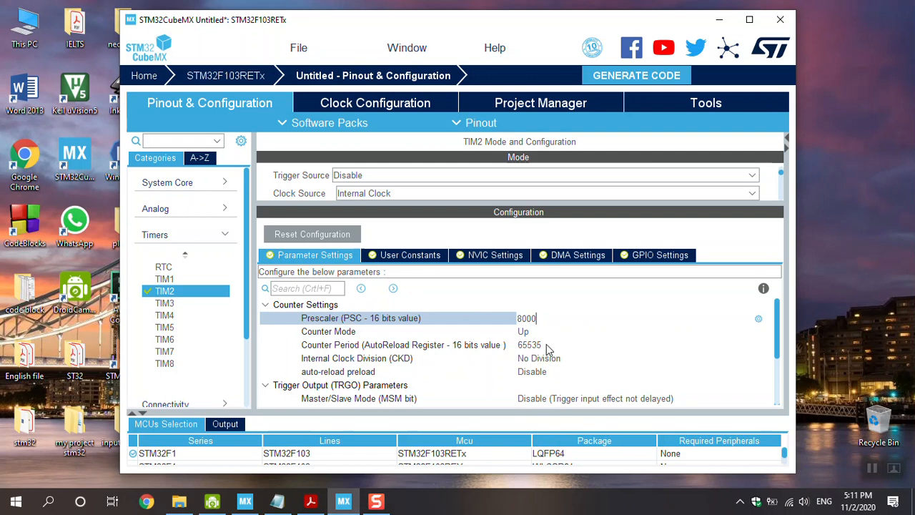
Set the TIM2 Counter Period to 10000.
{"action": "left_click", "coordinate": [529, 344]}
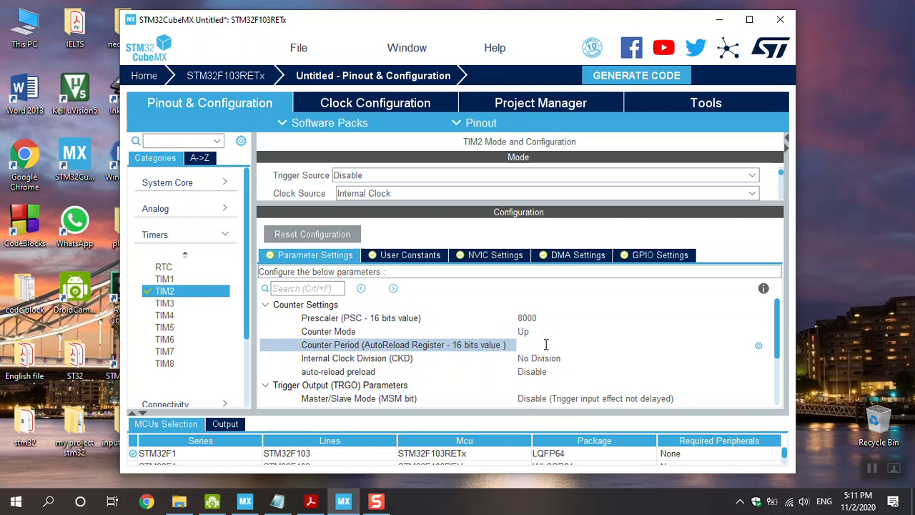
{"action": "type", "text": "1"}
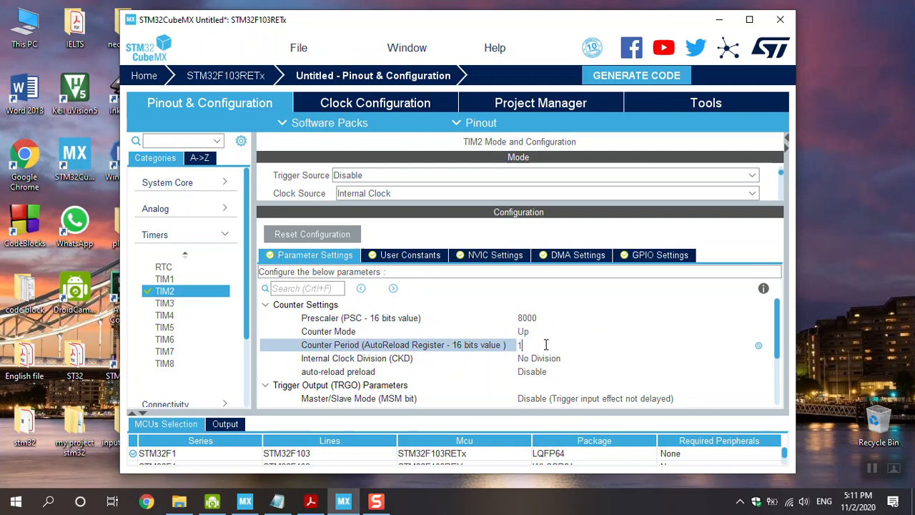
{"action": "type", "text": "000"}
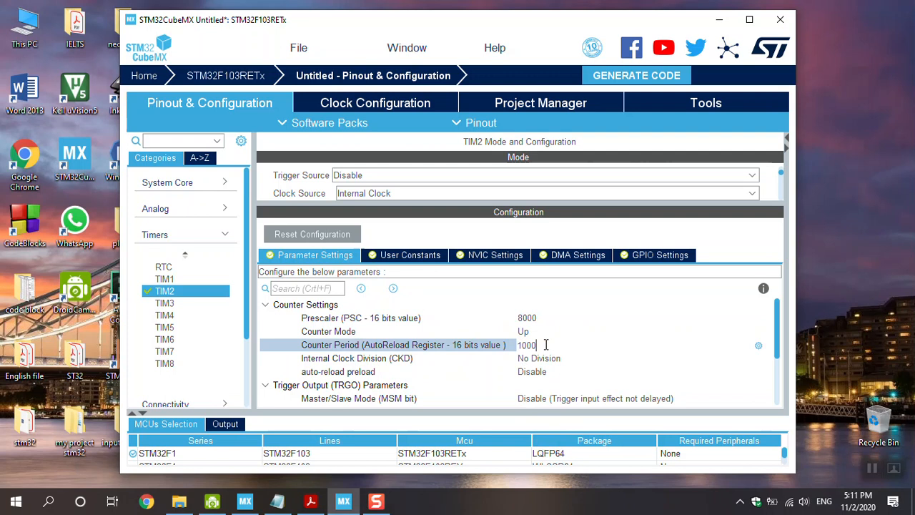
{"action": "type", "text": "0"}
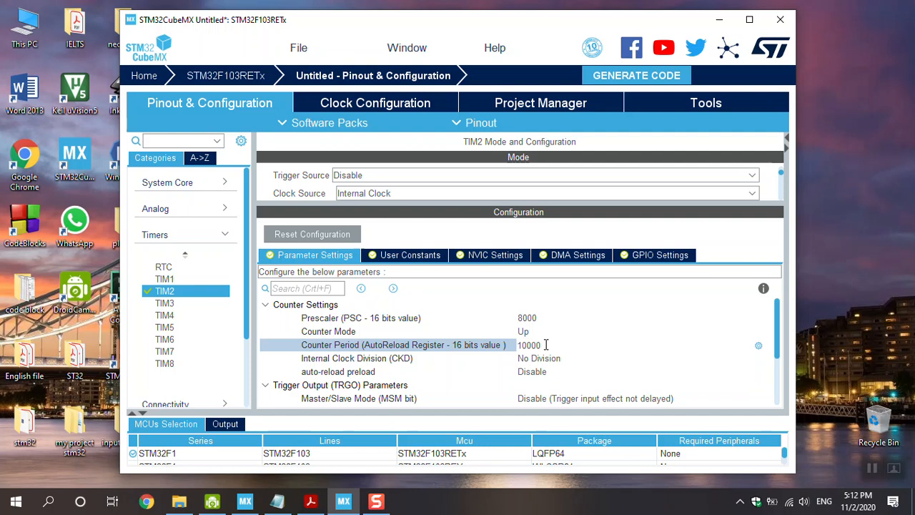
Set Channel1 Polarity Selection to Falling Edge and Input Filter to 15.
{"action": "scroll", "scroll_direction": "down", "scroll_amount": 3}
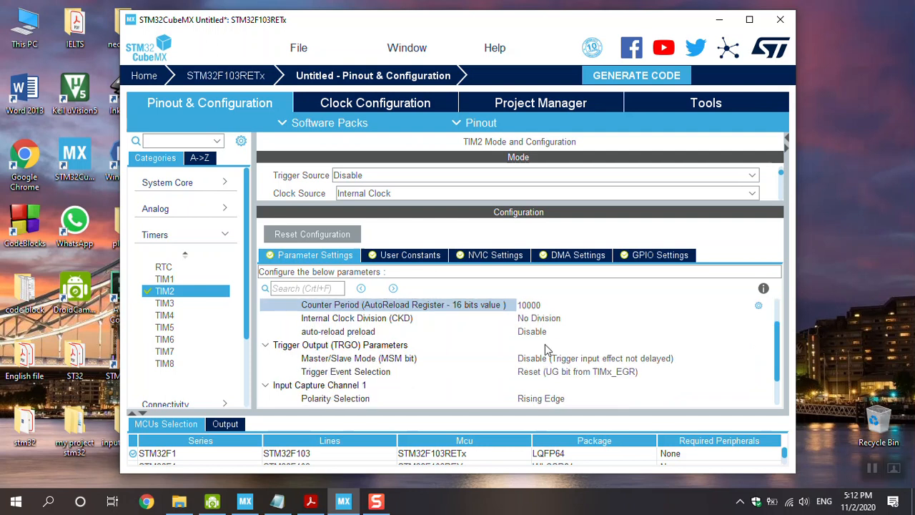
{"action": "scroll", "scroll_direction": "down", "scroll_amount": 3}
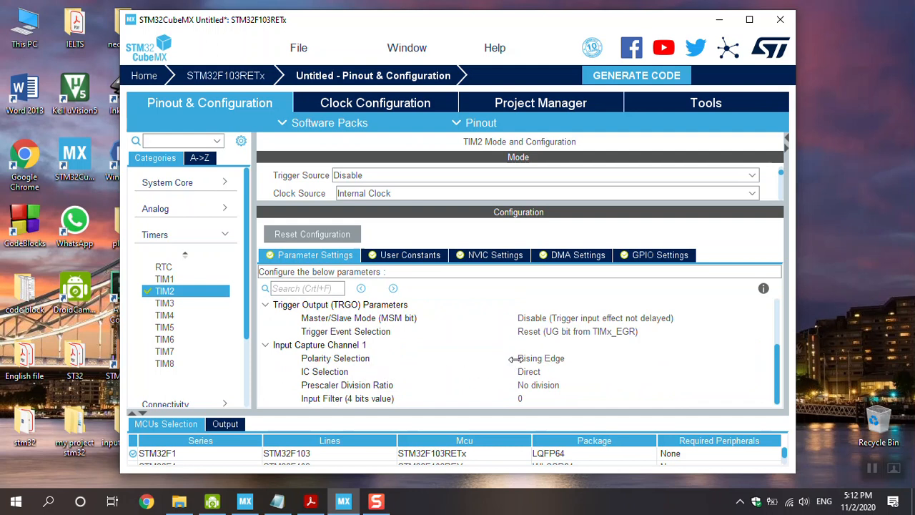
{"action": "mouse_move", "coordinate": [527, 364]}
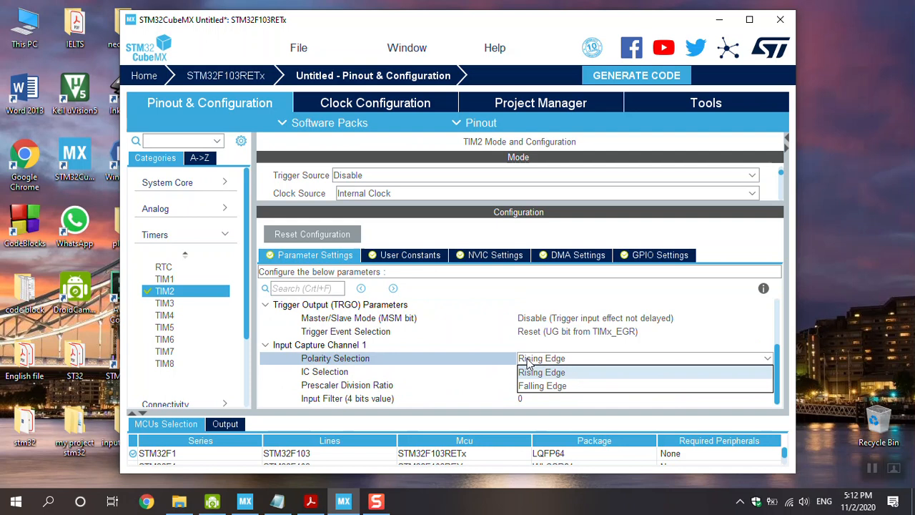
{"action": "mouse_move", "coordinate": [542, 386]}
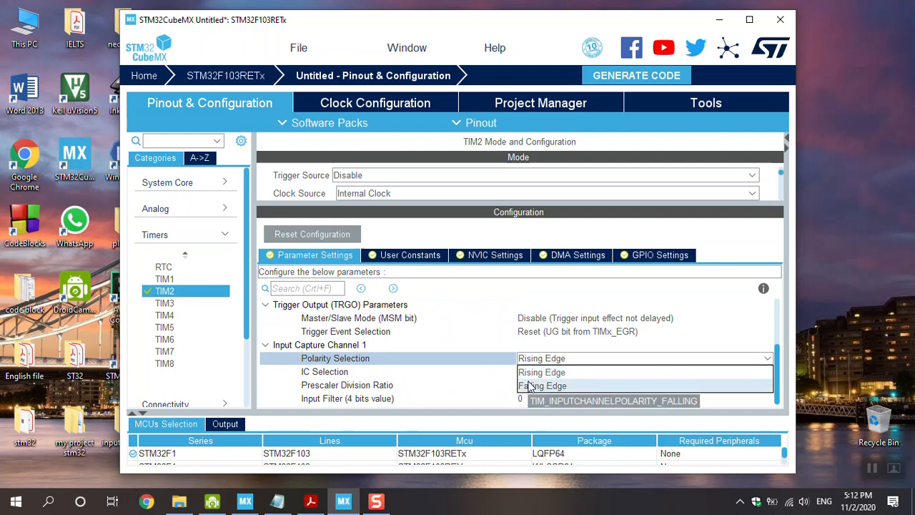
{"action": "left_click", "coordinate": [543, 385]}
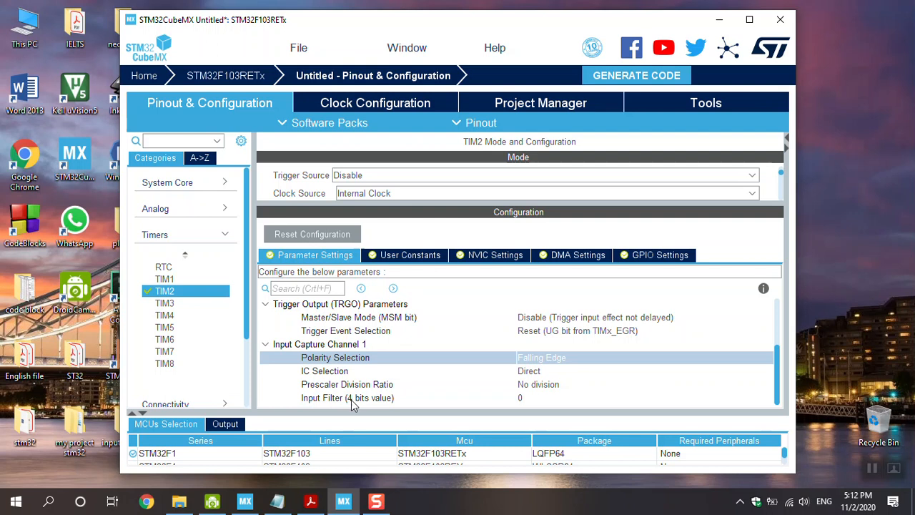
{"action": "left_click", "coordinate": [521, 397]}
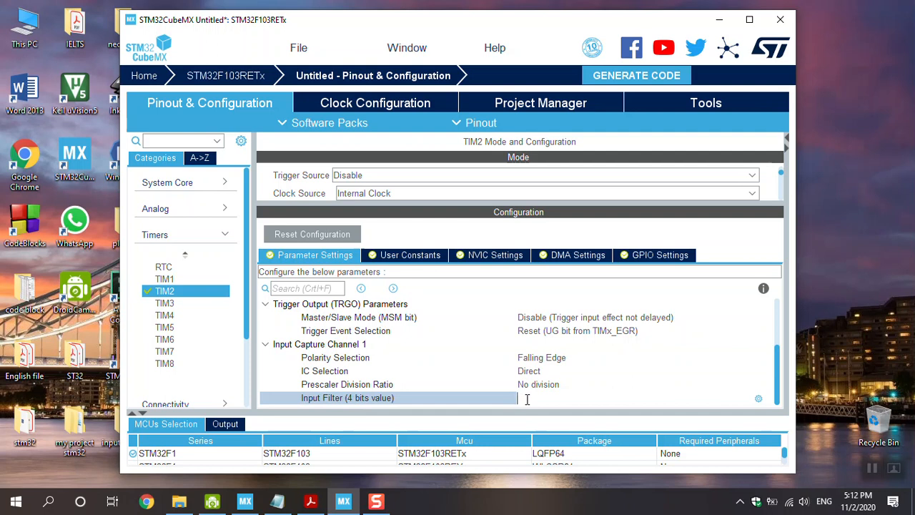
{"action": "type", "text": "15"}
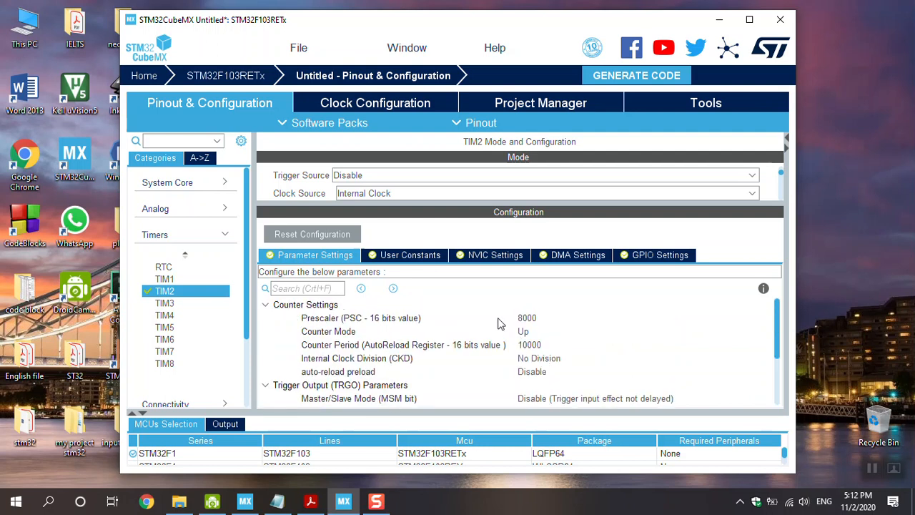
Enable the TIM2 global interrupt under NVIC Settings and return to the parameters.
{"action": "left_click", "coordinate": [494, 255]}
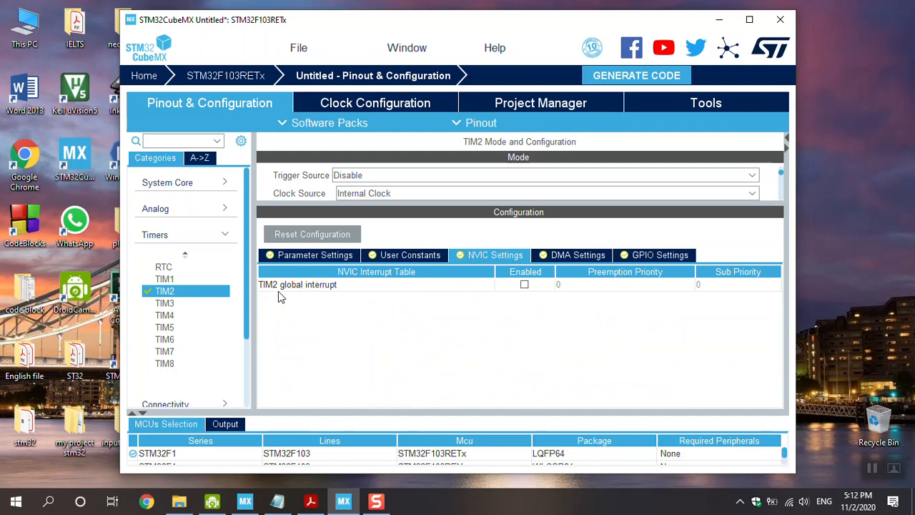
{"action": "left_click", "coordinate": [524, 284]}
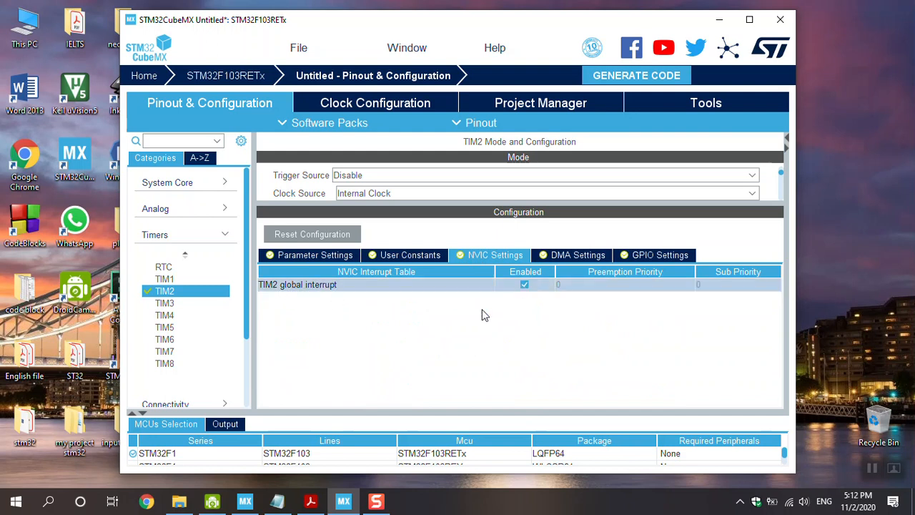
{"action": "left_click", "coordinate": [315, 254]}
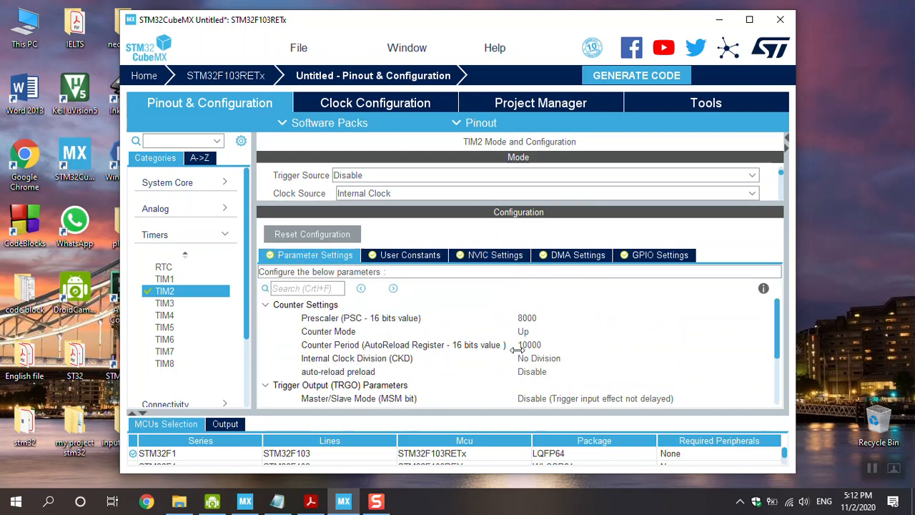
{"action": "scroll", "scroll_direction": "down", "scroll_amount": 3}
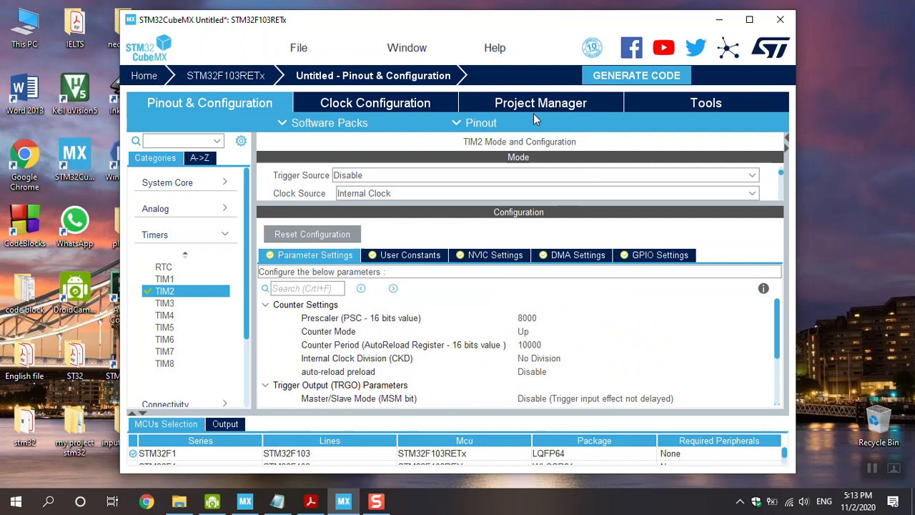
Name the project 'input capture' in Project Manager.
{"action": "left_click", "coordinate": [540, 102]}
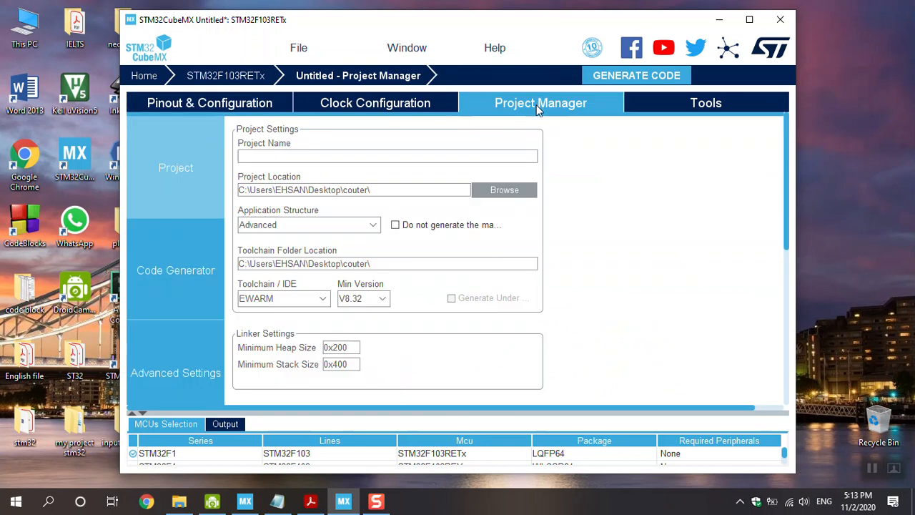
{"action": "type", "text": "in"}
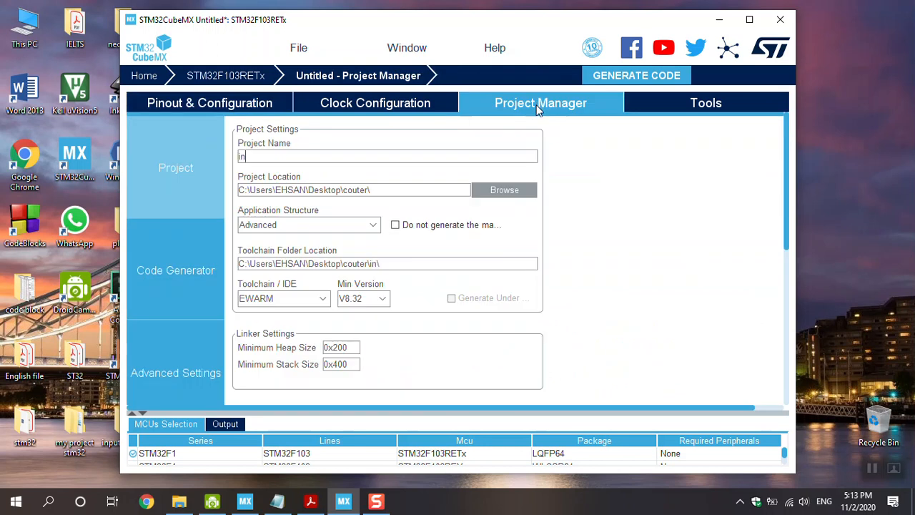
{"action": "type", "text": "put"}
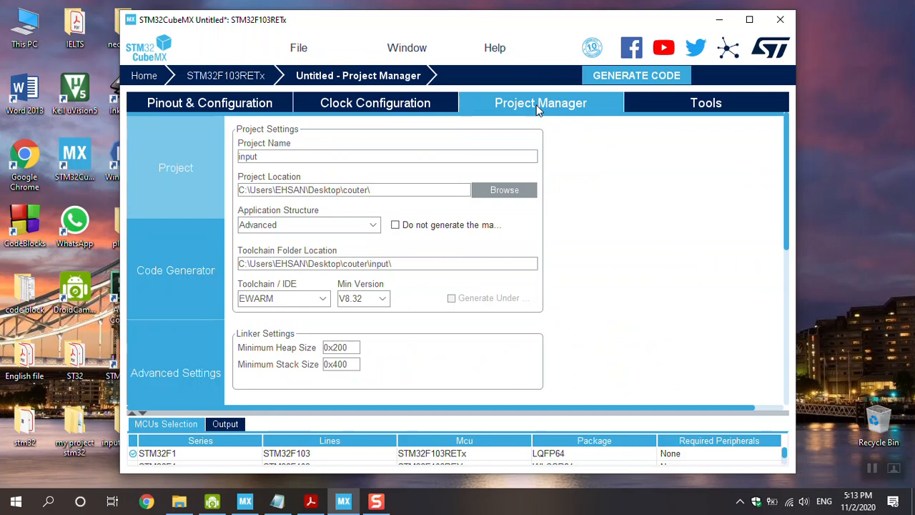
{"action": "type", "text": "cap"}
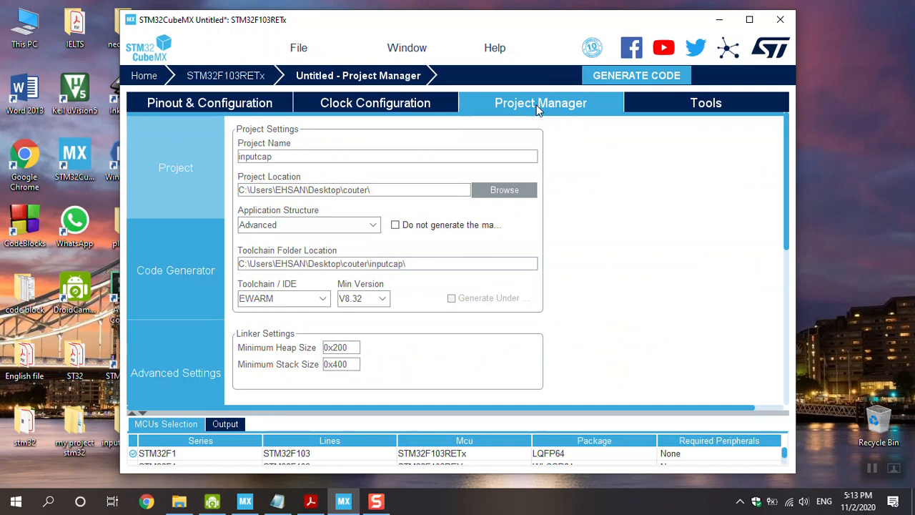
{"action": "type", "text": "ture"}
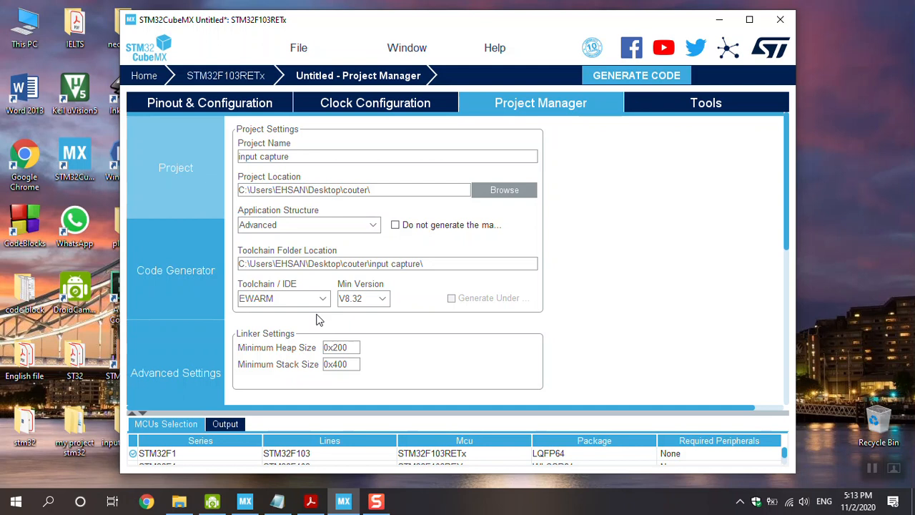
Choose MDK-ARM as the Toolchain/IDE.
{"action": "left_click", "coordinate": [283, 298]}
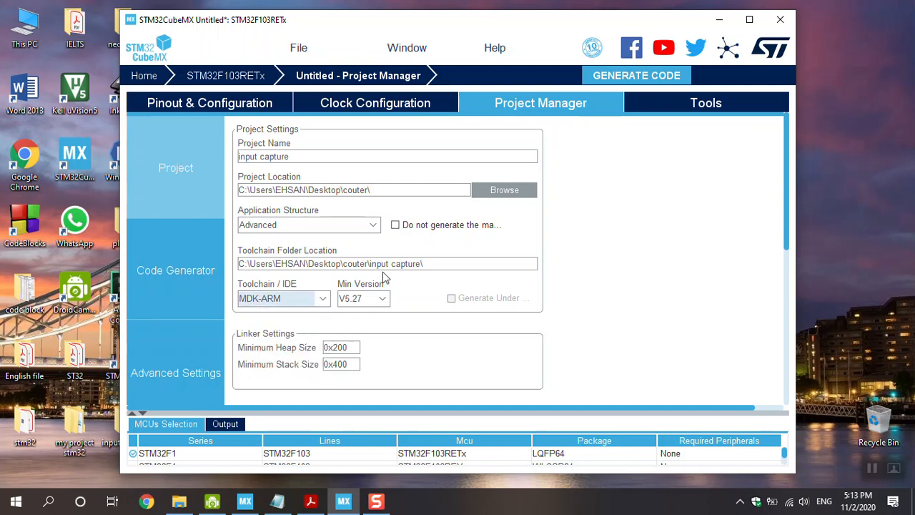
{"action": "left_click", "coordinate": [504, 189]}
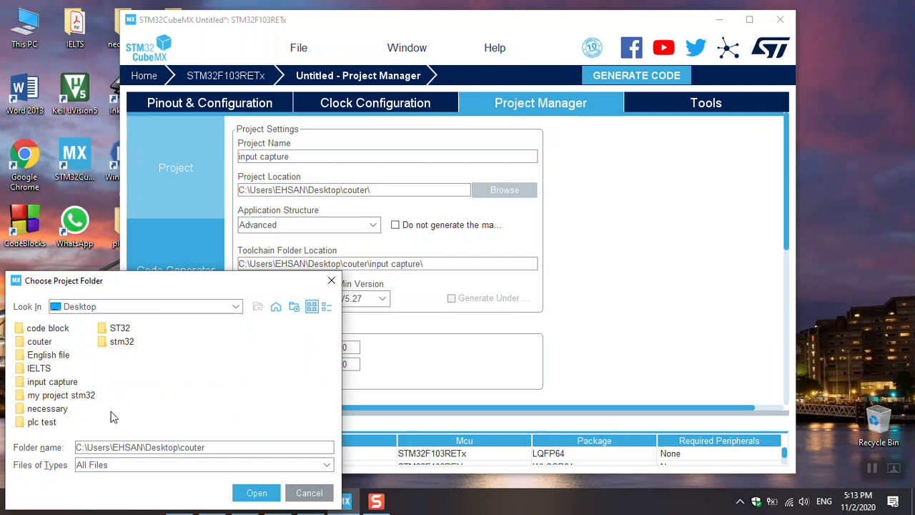
Choose the desktop 'input capture' folder as project location and glance at Code Generator options.
{"action": "left_click", "coordinate": [51, 381]}
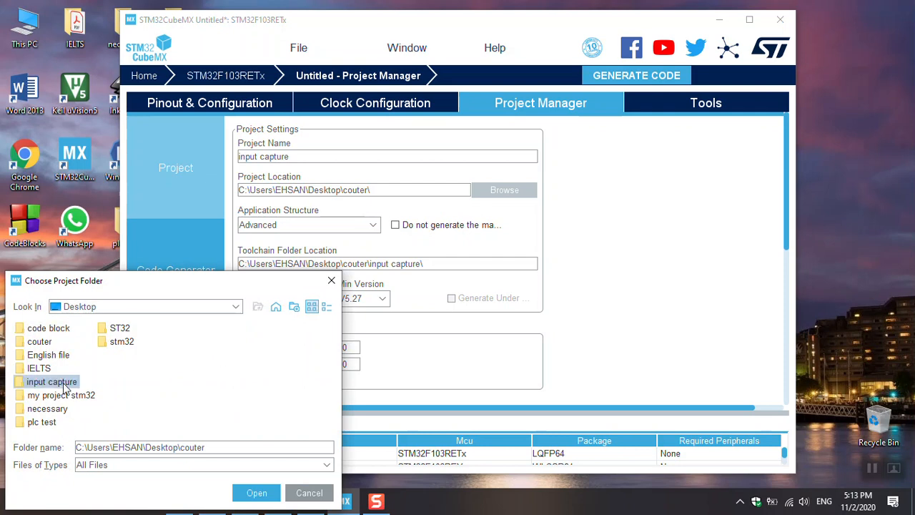
{"action": "double_click", "coordinate": [52, 381]}
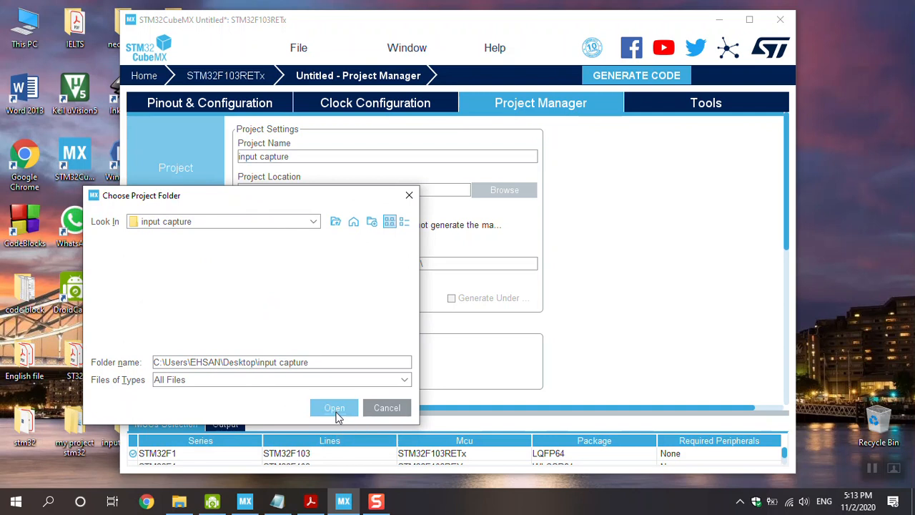
{"action": "left_click", "coordinate": [334, 407]}
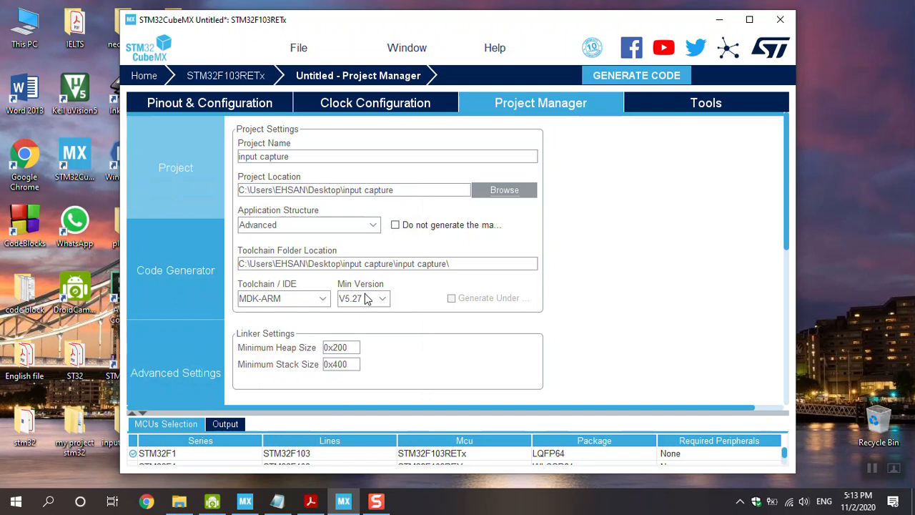
{"action": "mouse_move", "coordinate": [224, 268]}
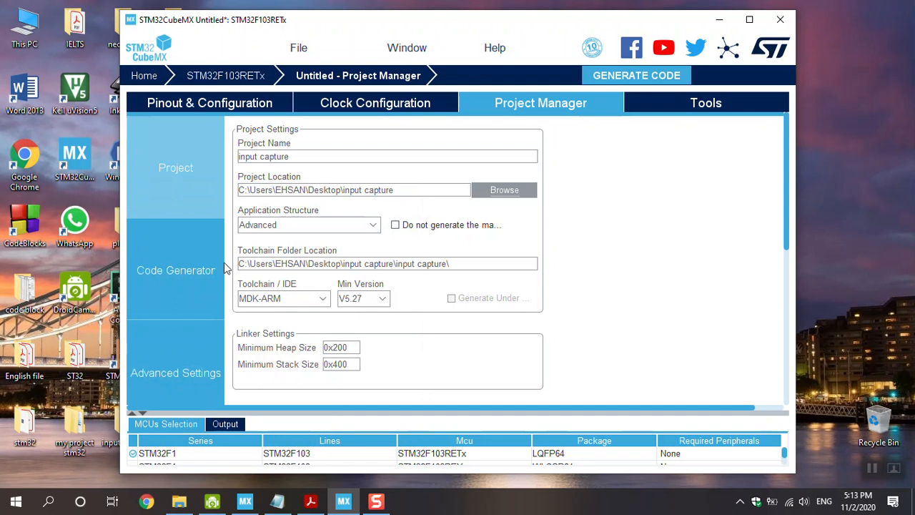
{"action": "left_click", "coordinate": [175, 270]}
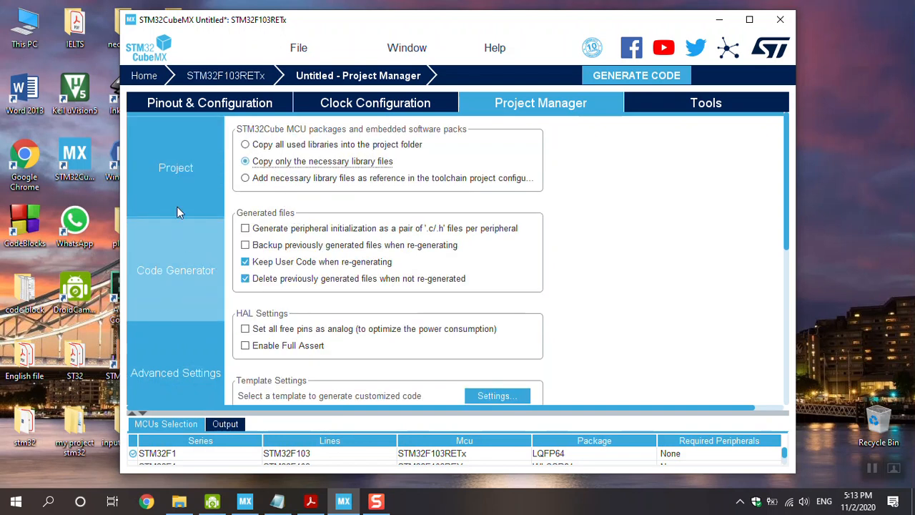
{"action": "left_click", "coordinate": [175, 167]}
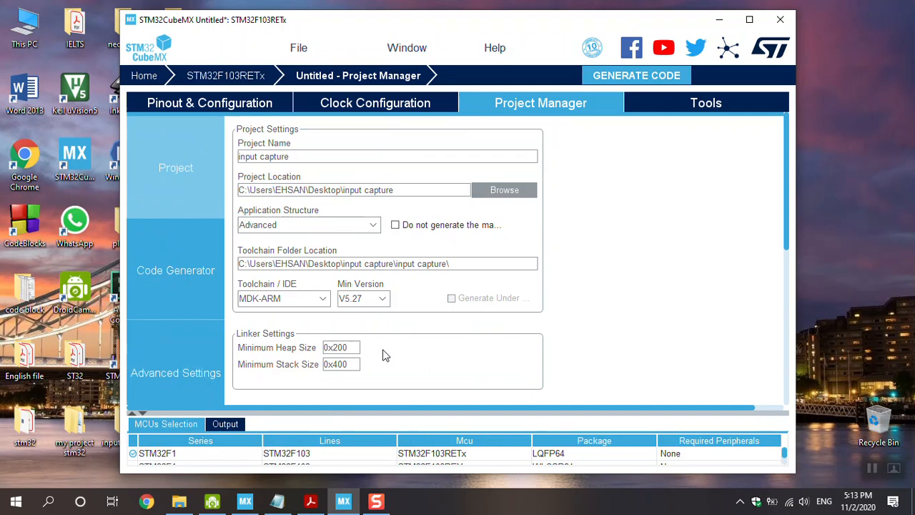
Generate the code and open the 'input capture' project in Keil µVision.
{"action": "left_click", "coordinate": [635, 75]}
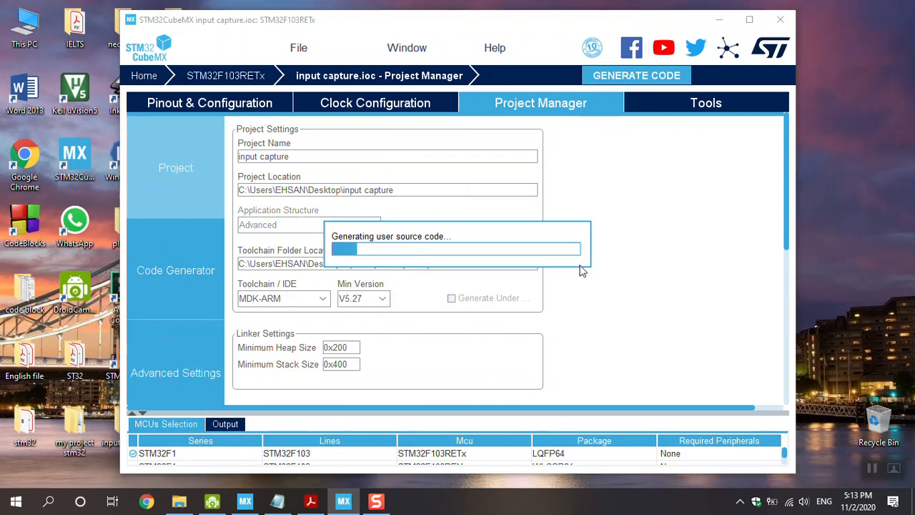
{"action": "mouse_move", "coordinate": [579, 275]}
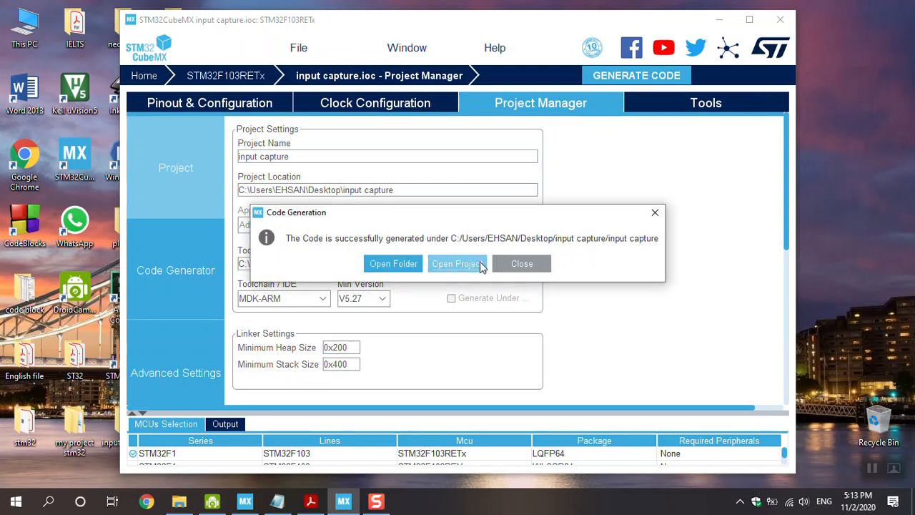
{"action": "left_click", "coordinate": [456, 263]}
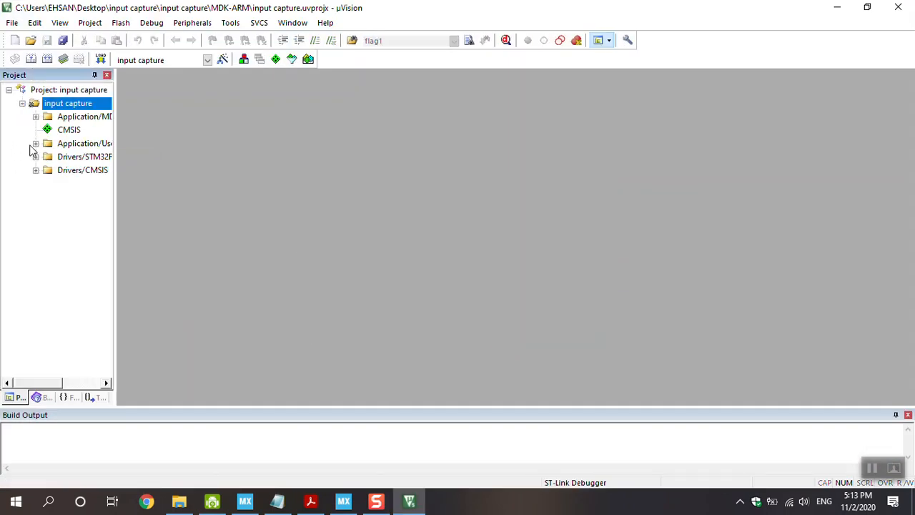
Expand the Application/User sources and select the callback code in the Notepad notes.
{"action": "double_click", "coordinate": [81, 156]}
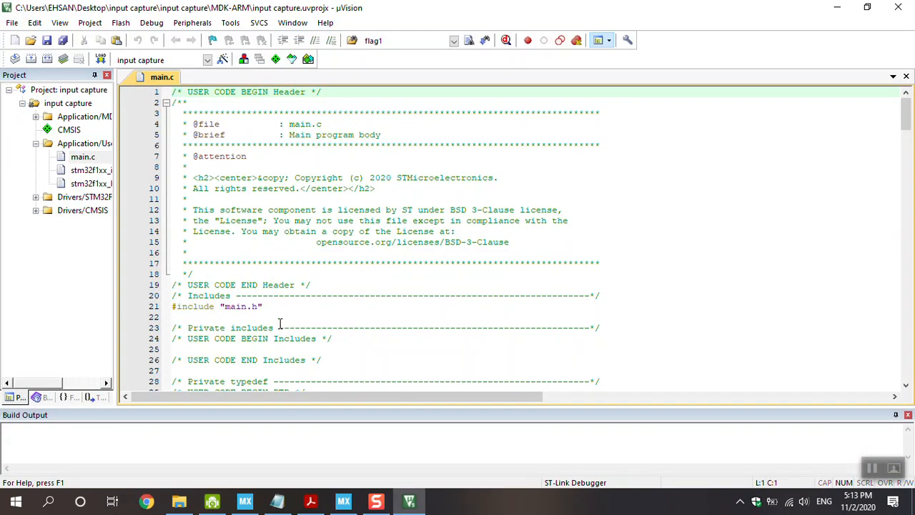
{"action": "scroll", "scroll_direction": "down", "scroll_amount": 3}
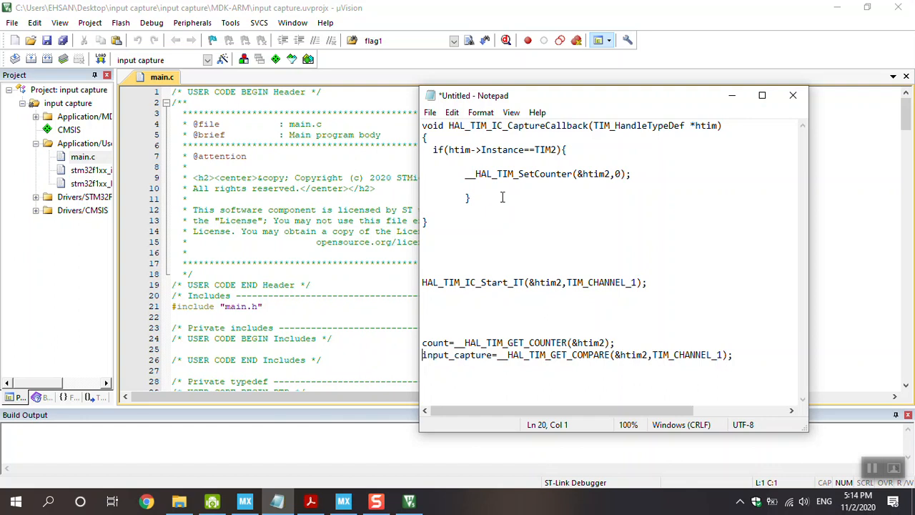
{"action": "mouse_move", "coordinate": [459, 226]}
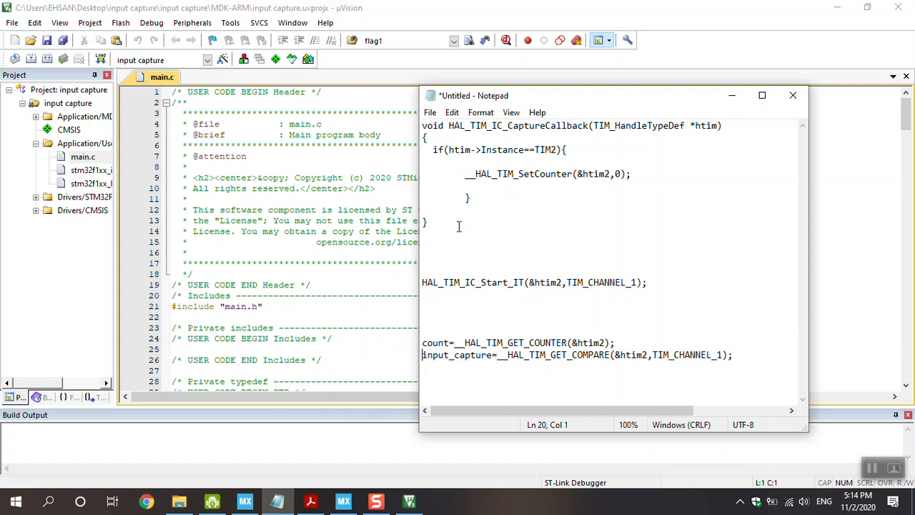
{"action": "left_click_drag", "start_coordinate": [459, 226], "coordinate": [421, 125]}
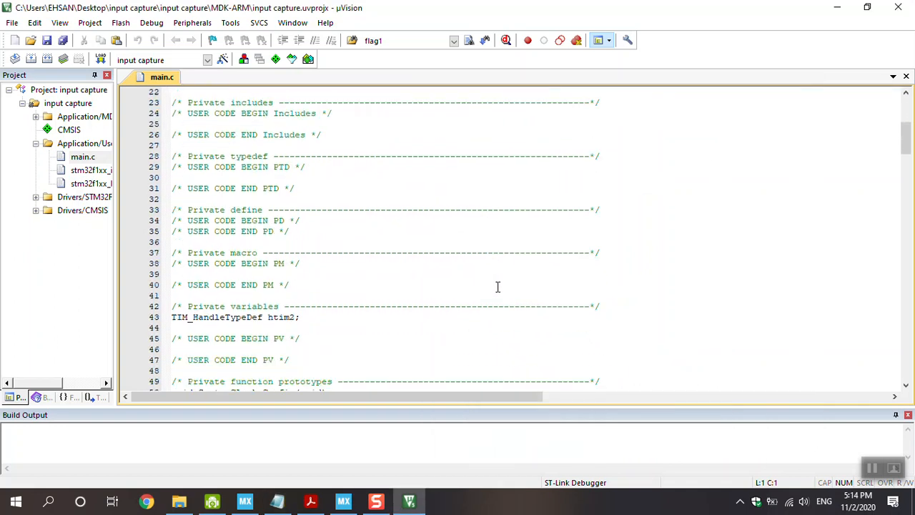
Paste HAL_TIM_IC_CaptureCallback into USER CODE BEGIN PFP and add HAL_TIM_IC_Start_IT(&htim2,TIM_CHANNEL_1); under USER CODE BEGIN 2.
{"action": "scroll", "scroll_direction": "down", "scroll_amount": 3}
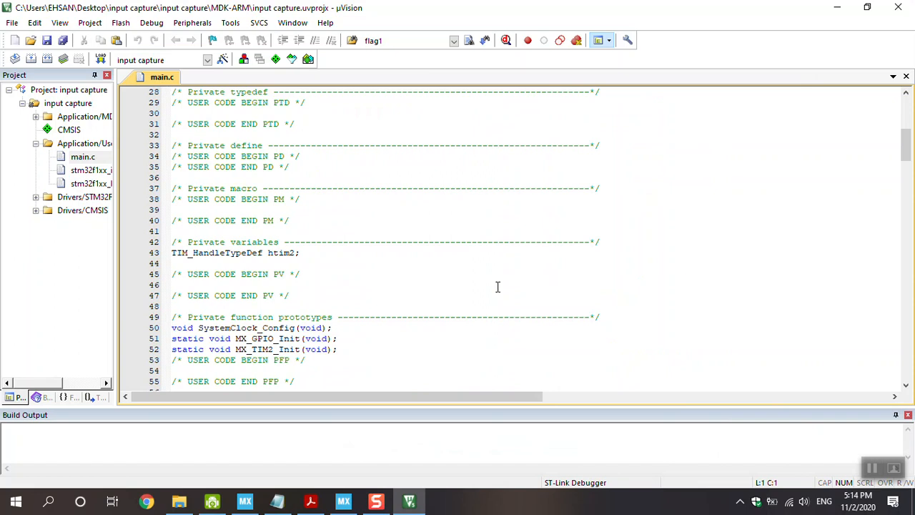
{"action": "scroll", "scroll_direction": "down", "scroll_amount": 3}
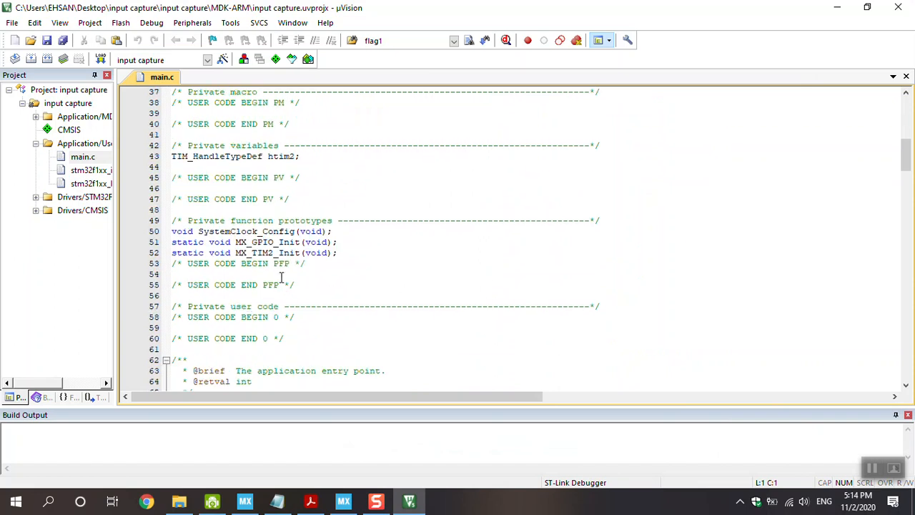
{"action": "left_click", "coordinate": [281, 273]}
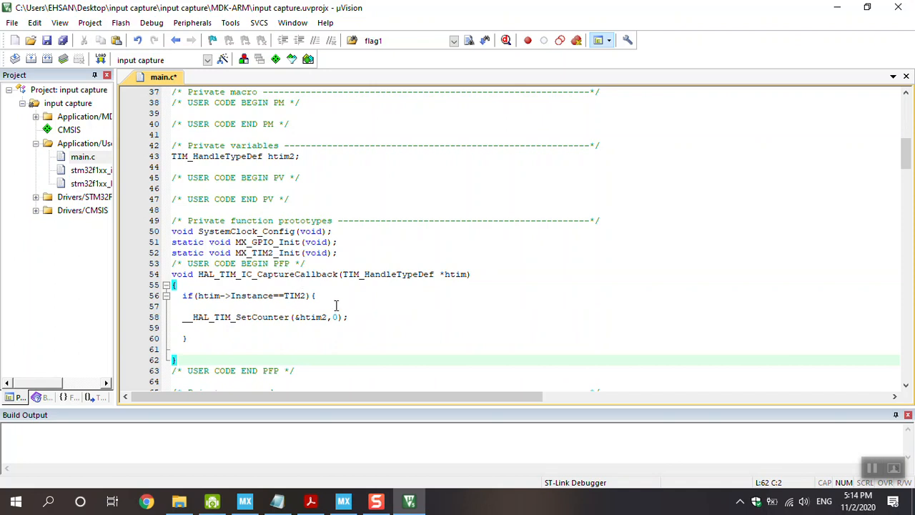
{"action": "scroll", "scroll_direction": "down", "scroll_amount": 3}
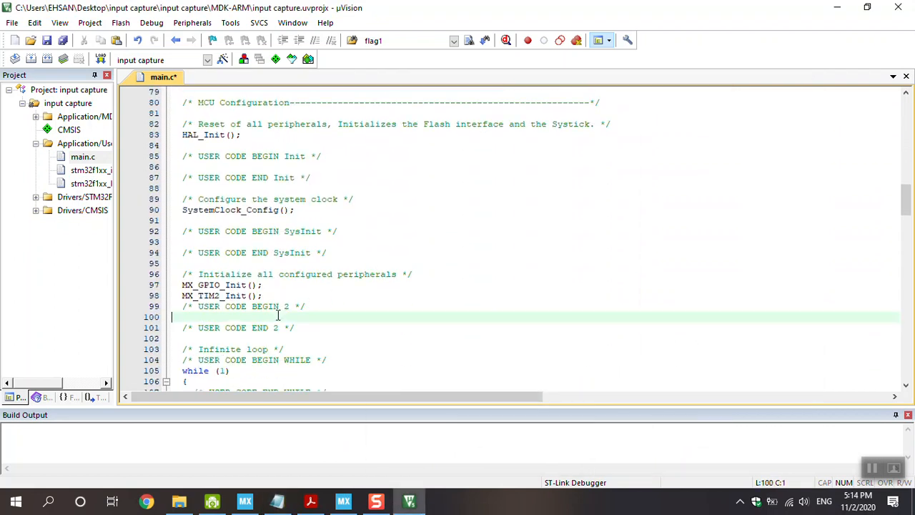
{"action": "type", "text": "HAL_TIM_IC_Start_IT(&htim2,TIM_CHANNEL_1);"}
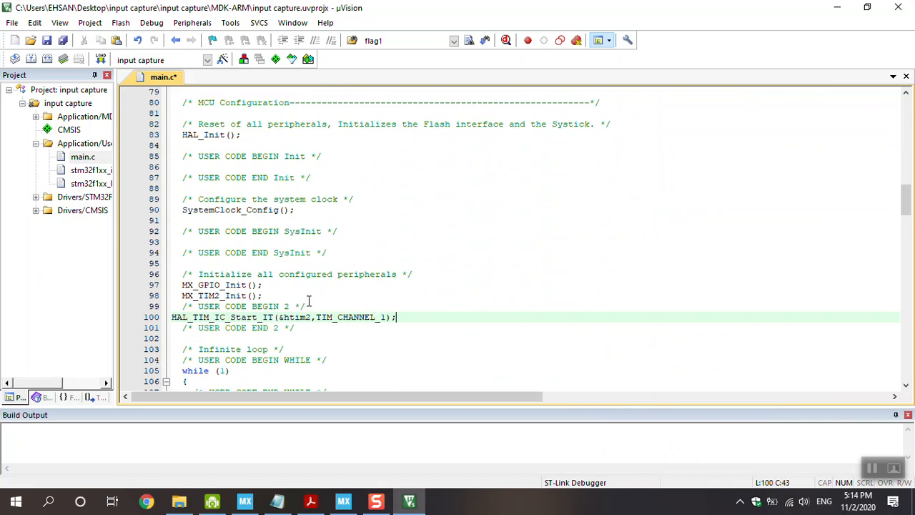
{"action": "scroll", "scroll_direction": "down", "scroll_amount": 3}
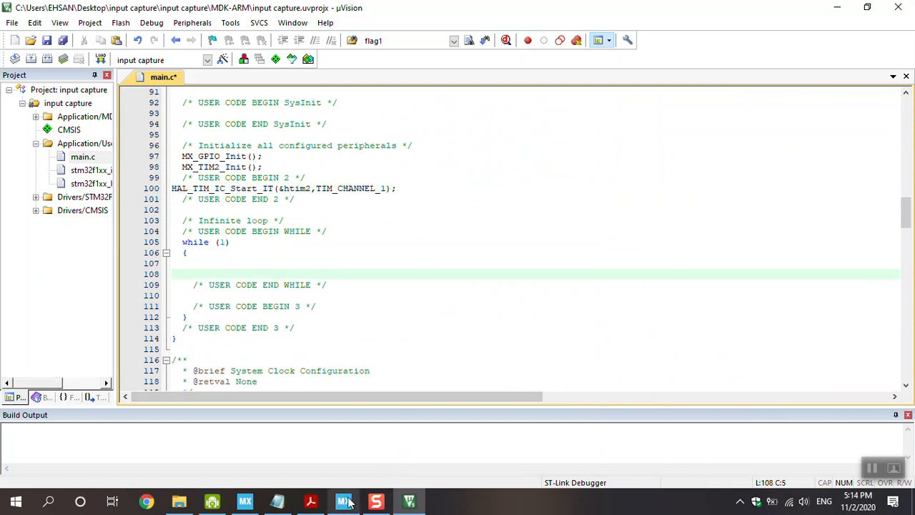
Paste the __HAL_TIM_GET_COUNTER and __HAL_TIM_GET_COMPARE assignments inside the while(1) loop.
{"action": "left_click", "coordinate": [342, 500]}
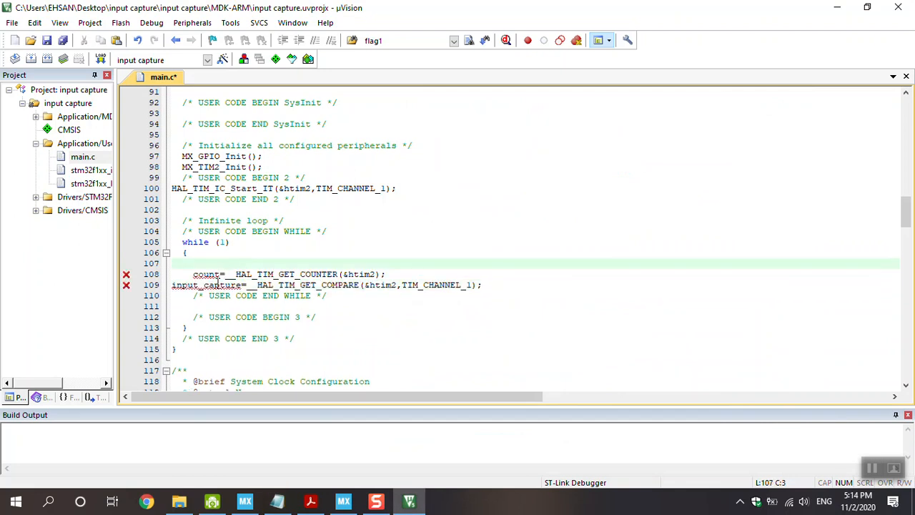
{"action": "left_click", "coordinate": [183, 274]}
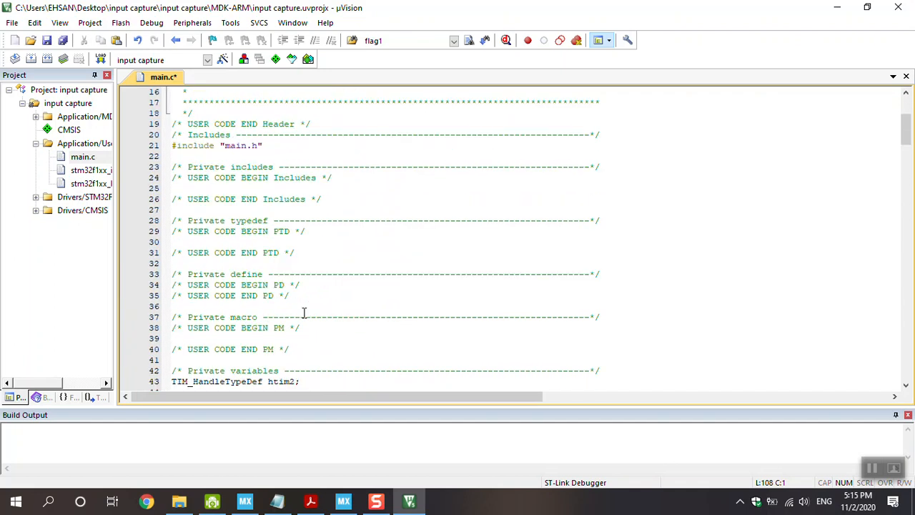
Declare int count; and int input_capture; under USER CODE BEGIN PV in main.c.
{"action": "scroll", "scroll_direction": "down", "scroll_amount": 3}
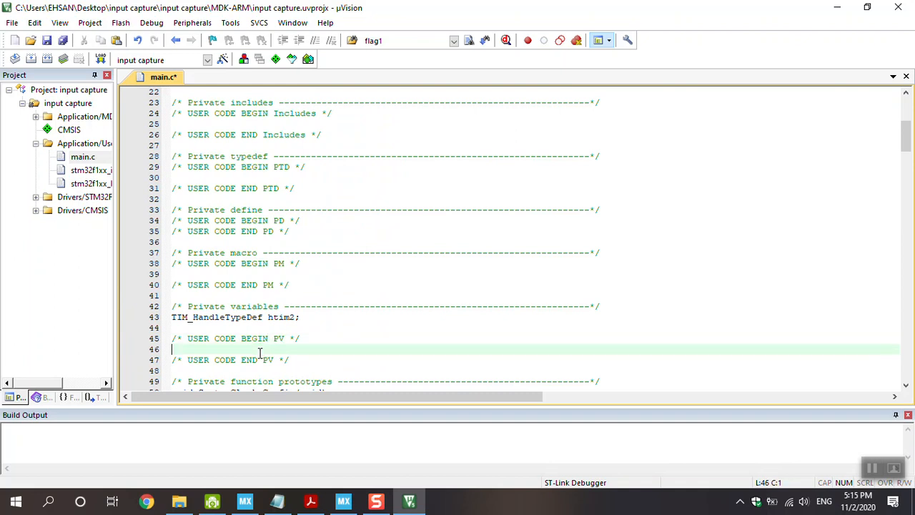
{"action": "type", "text": "int"}
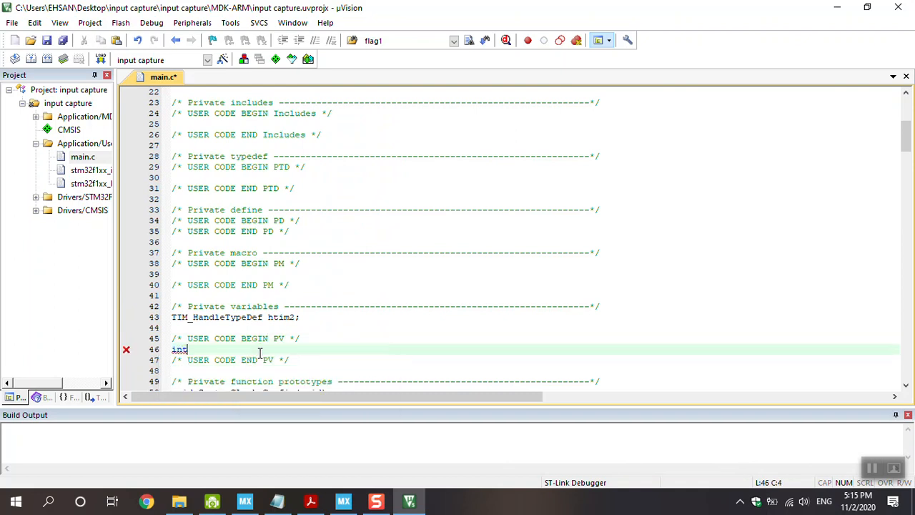
{"action": "type", "text": "cou"}
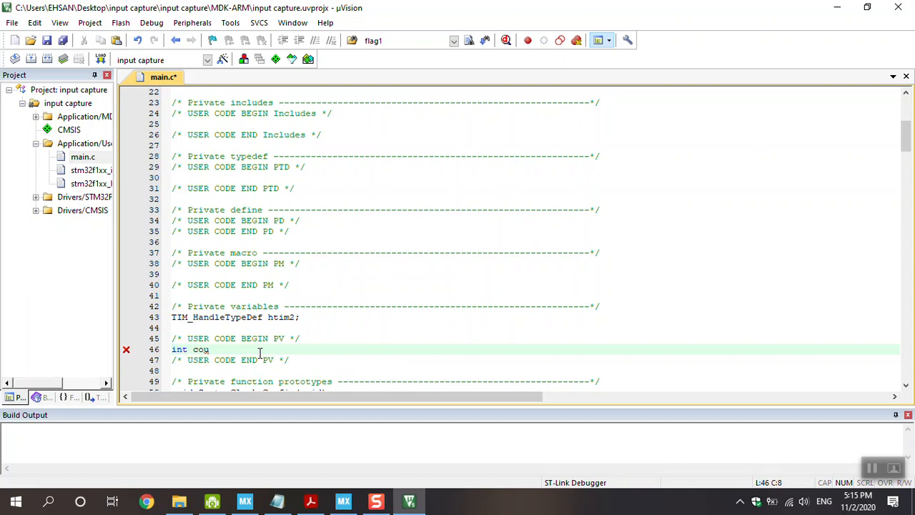
{"action": "type", "text": "nt"}
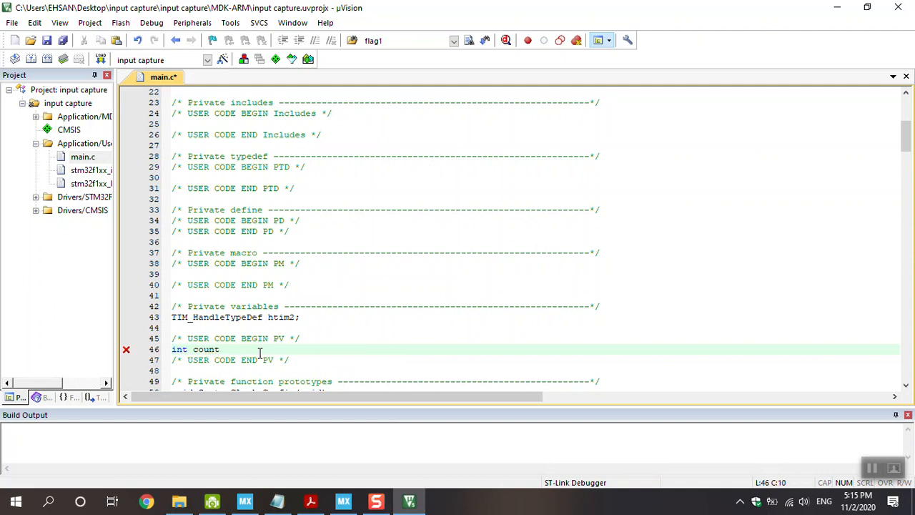
{"action": "key", "text": "enter"}
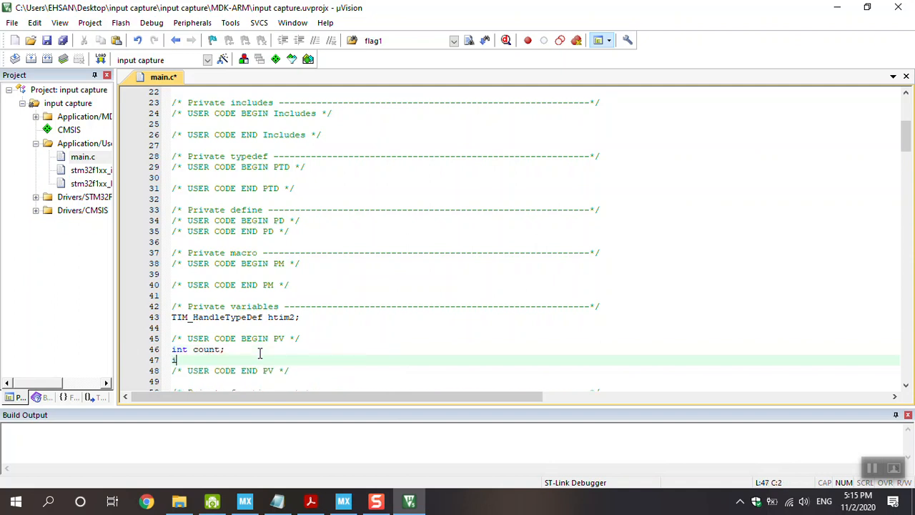
{"action": "type", "text": "nt"}
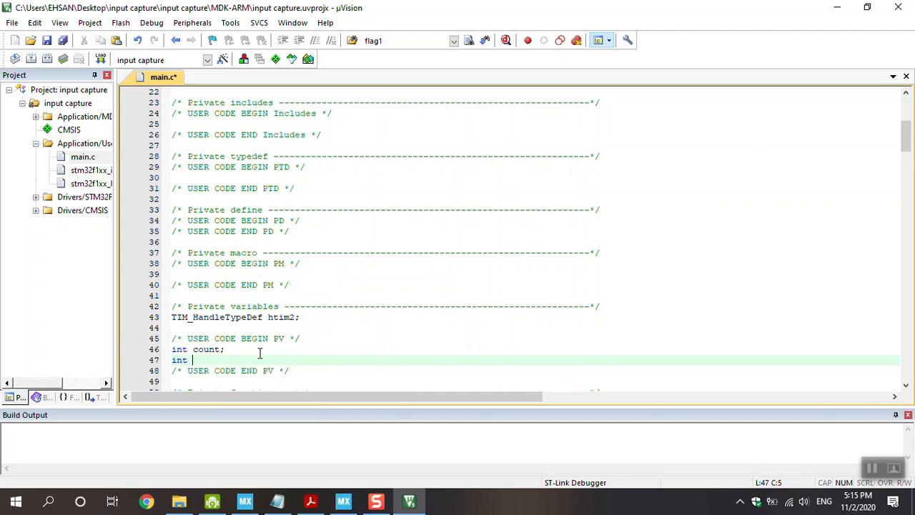
{"action": "type", "text": "input"}
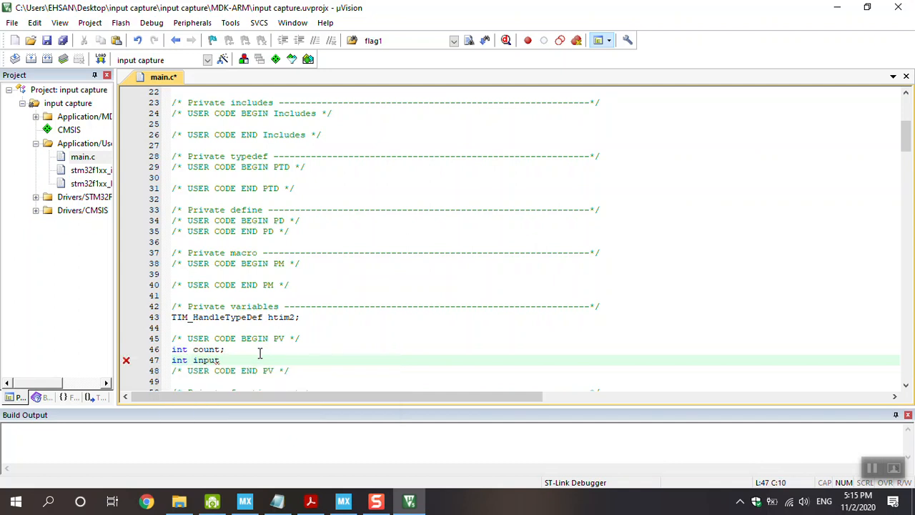
{"action": "type", "text": "_cap"}
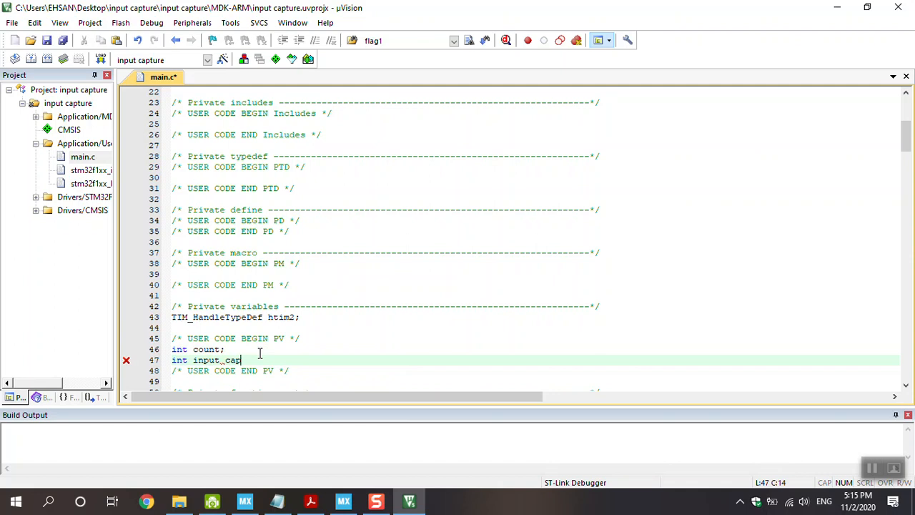
{"action": "type", "text": "tu"}
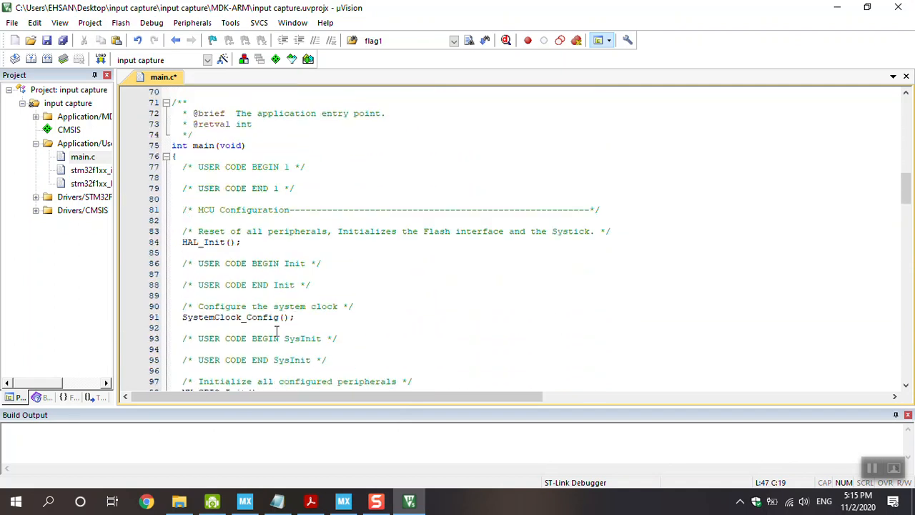
{"action": "scroll", "scroll_direction": "down", "scroll_amount": 3}
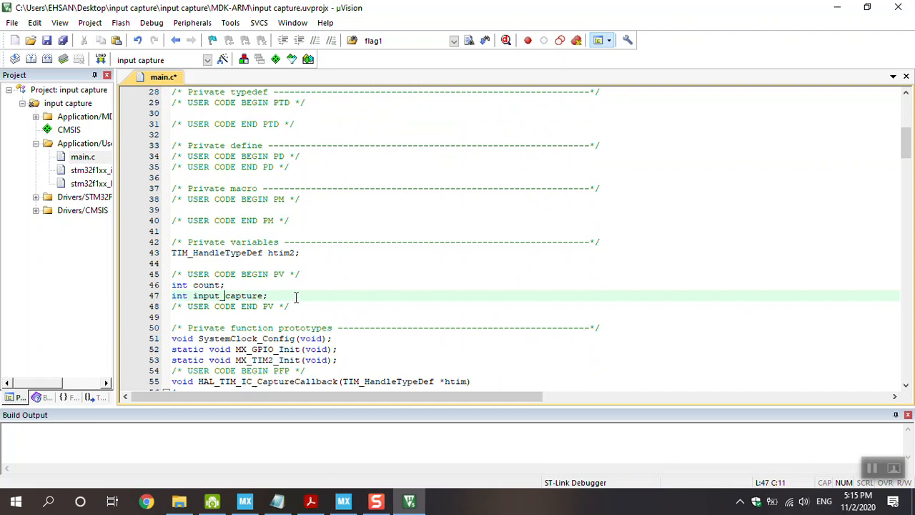
{"action": "scroll", "scroll_direction": "down", "scroll_amount": 3}
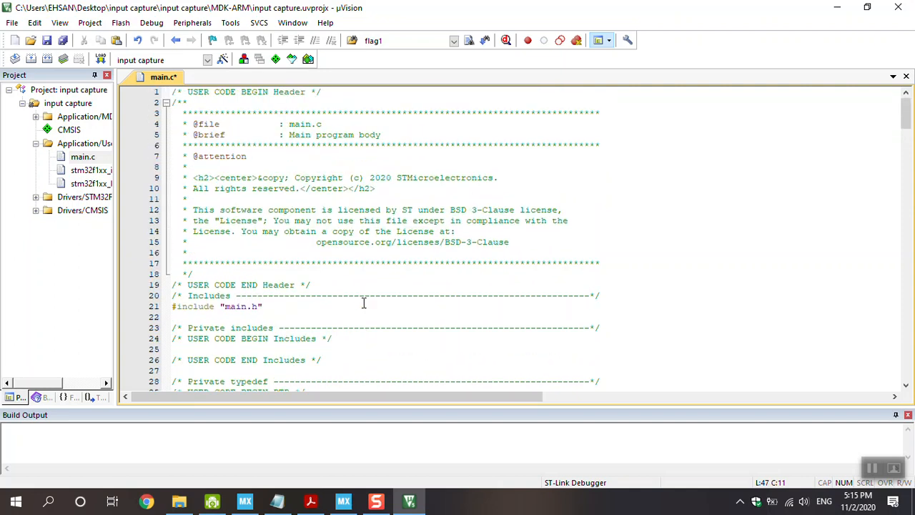
{"action": "scroll", "scroll_direction": "down", "scroll_amount": 3}
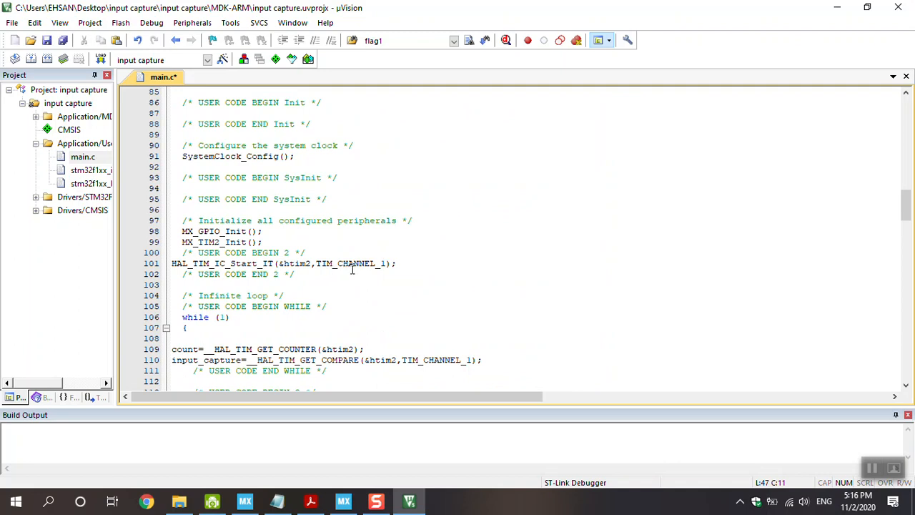
Switch from main.c to the STM32 HAL manual PDF showing the input capture function list.
{"action": "scroll", "scroll_direction": "down", "scroll_amount": 3}
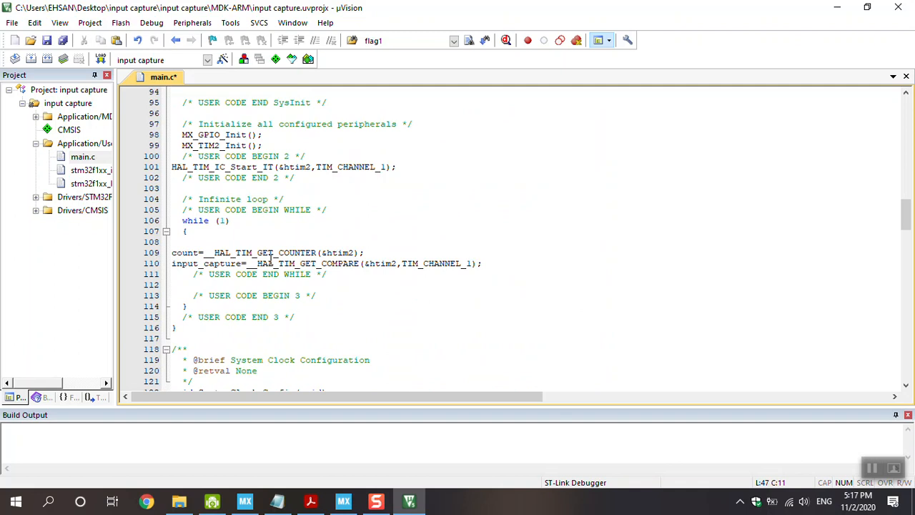
{"action": "mouse_move", "coordinate": [270, 270]}
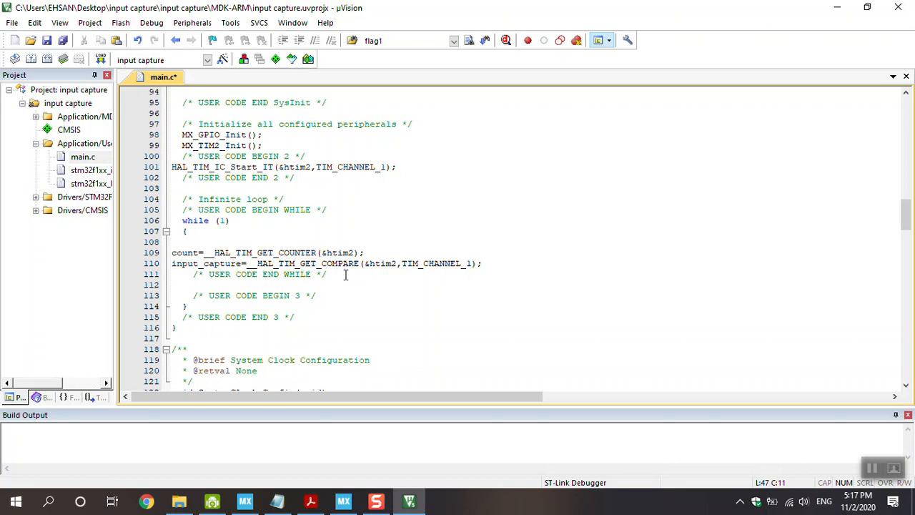
{"action": "left_click", "coordinate": [310, 500]}
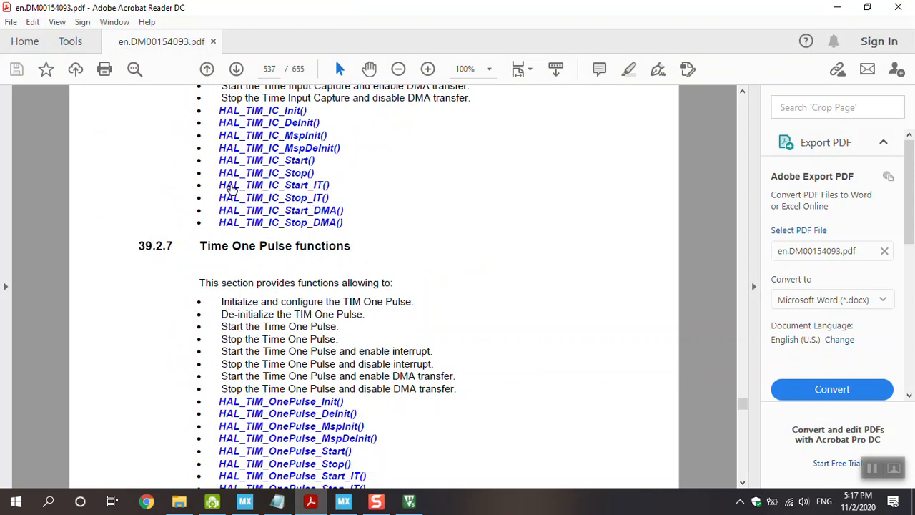
{"action": "mouse_move", "coordinate": [230, 192]}
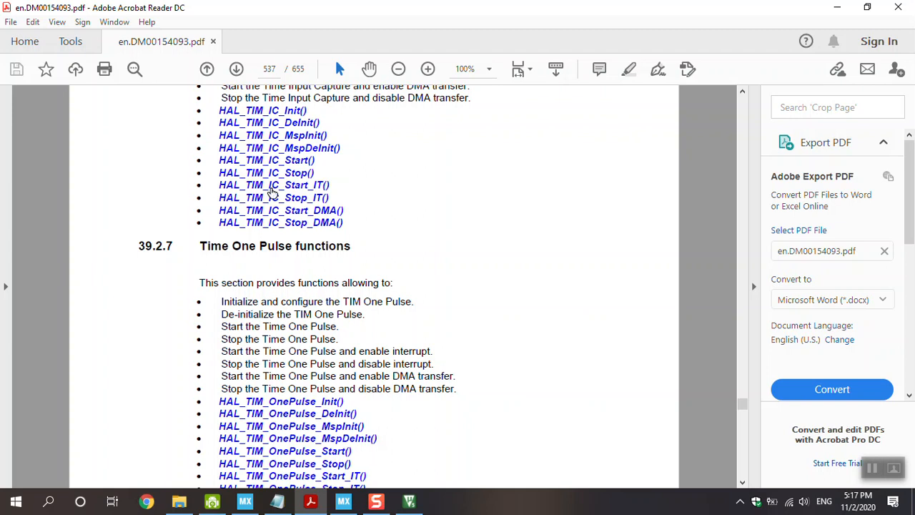
{"action": "mouse_move", "coordinate": [286, 191]}
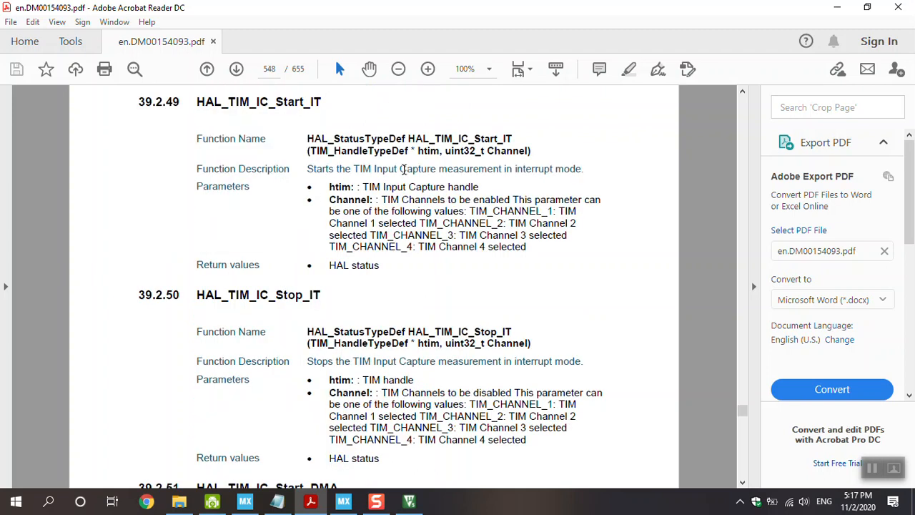
{"action": "mouse_move", "coordinate": [366, 189]}
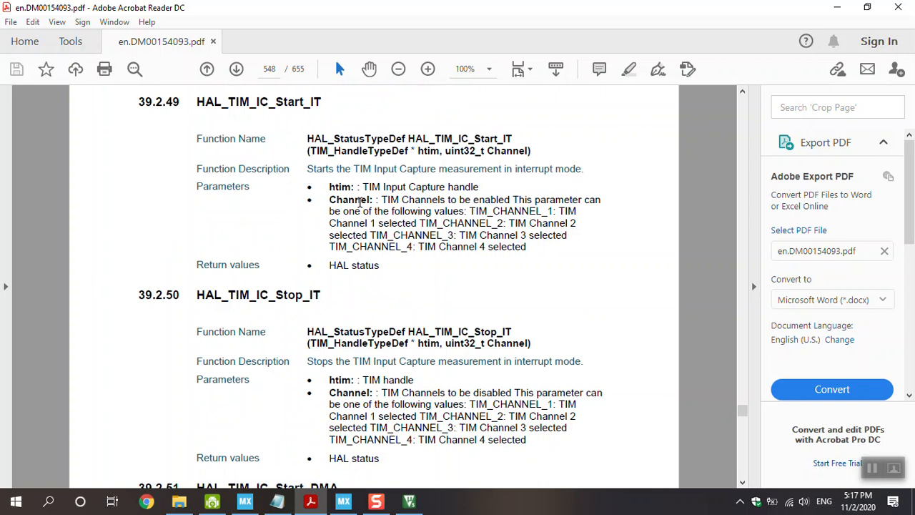
{"action": "mouse_move", "coordinate": [475, 211]}
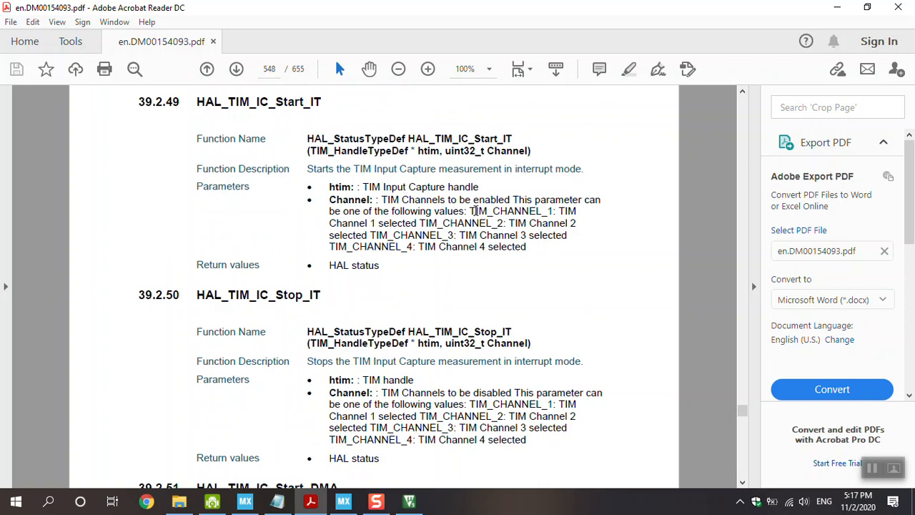
{"action": "mouse_move", "coordinate": [513, 215]}
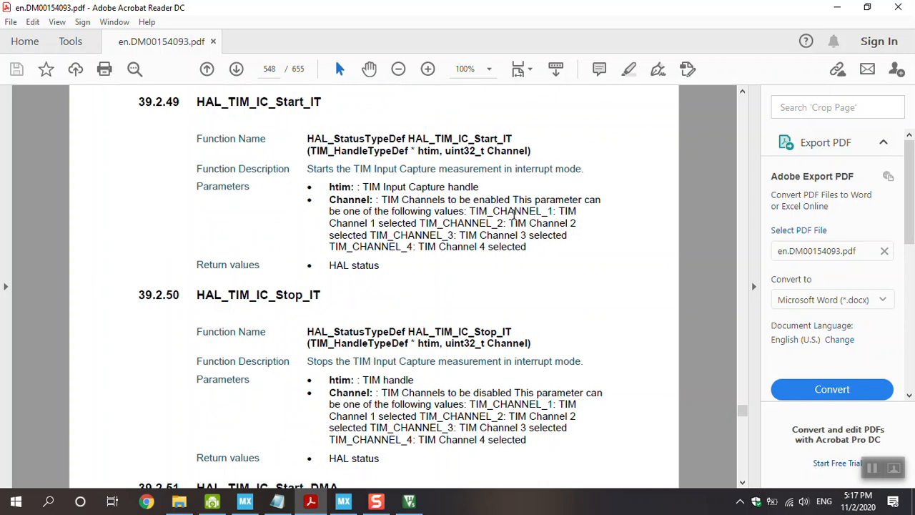
{"action": "mouse_move", "coordinate": [511, 215]}
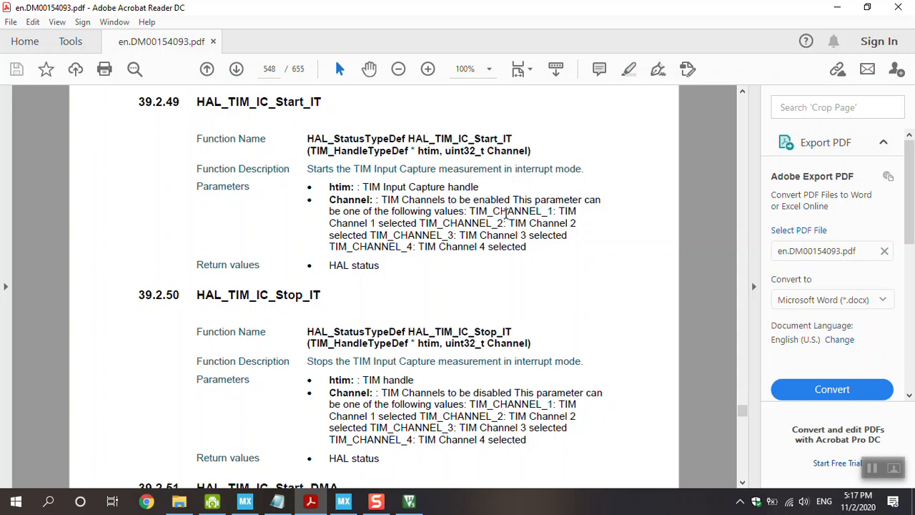
{"action": "mouse_move", "coordinate": [454, 161]}
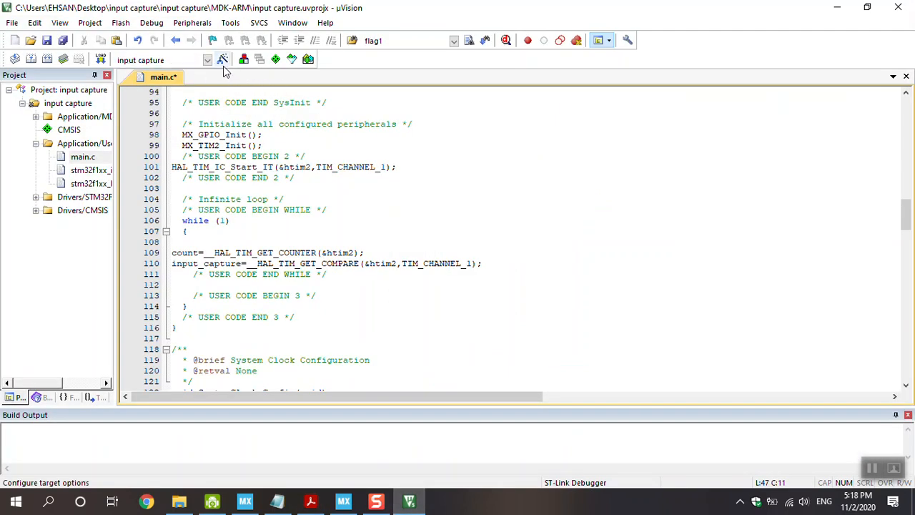
Confirm the ST-Link Flash Download settings Program, Verify and Reset and Run in Options for Target.
{"action": "left_click", "coordinate": [223, 59]}
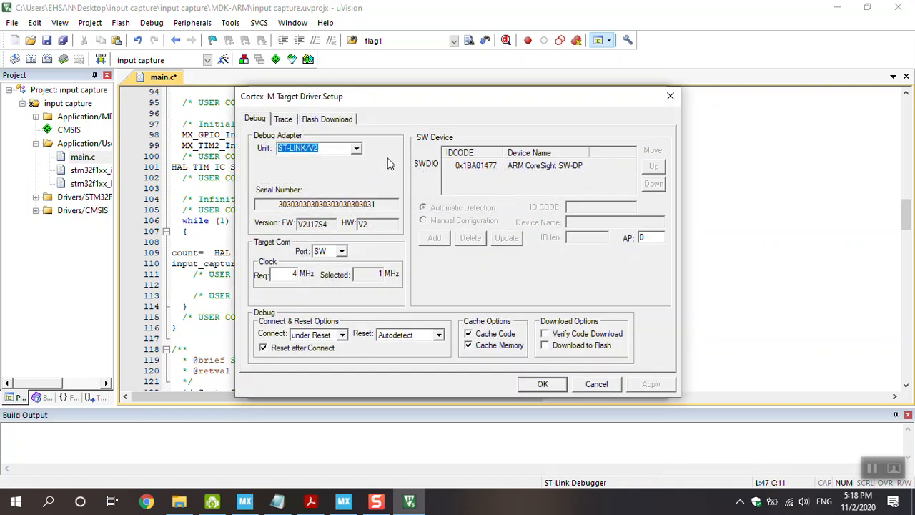
{"action": "left_click", "coordinate": [327, 118]}
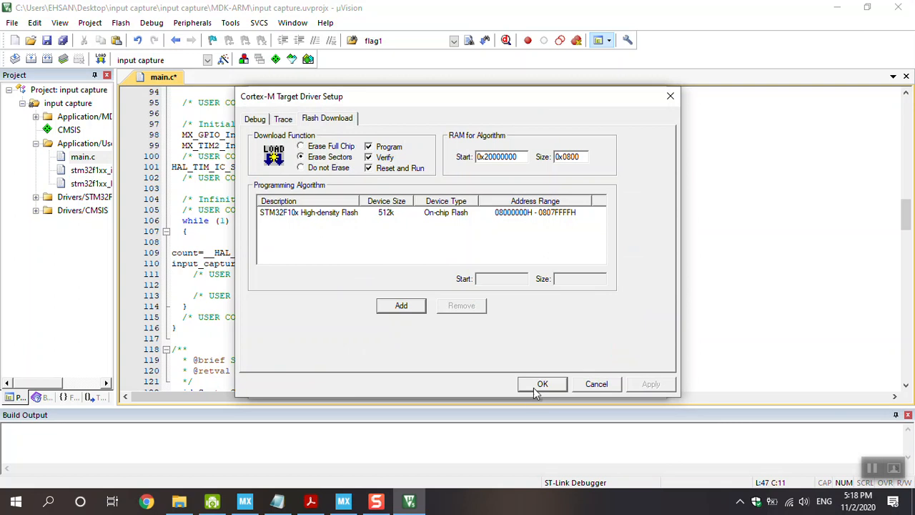
{"action": "left_click", "coordinate": [542, 384]}
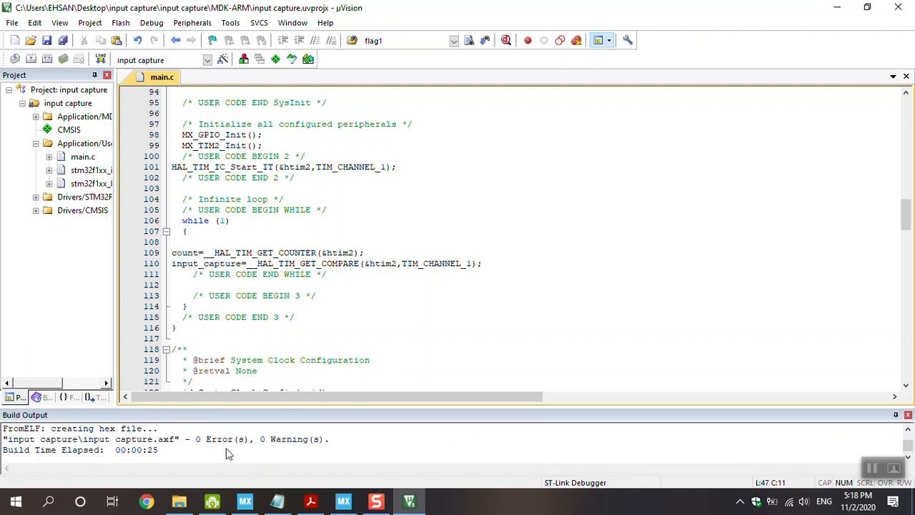
{"action": "mouse_move", "coordinate": [284, 422]}
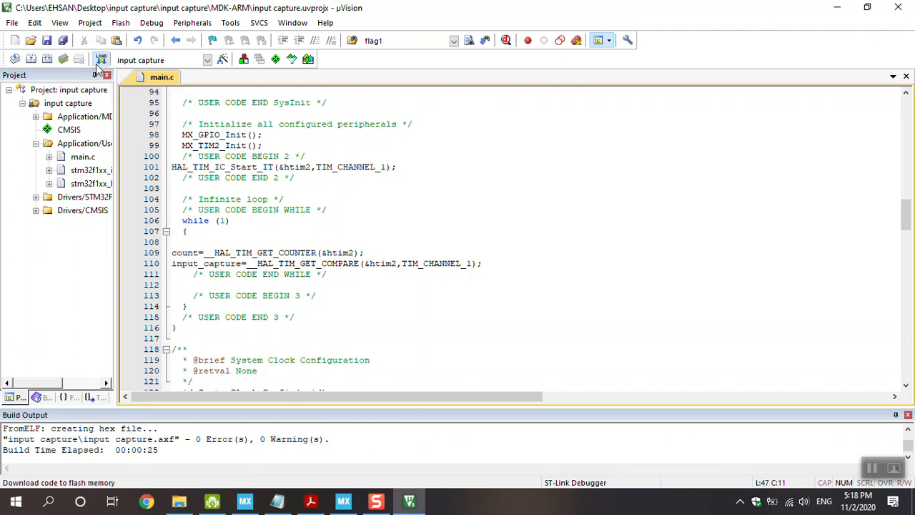
Download the built input capture firmware to the board with the LOAD button.
{"action": "left_click", "coordinate": [100, 60]}
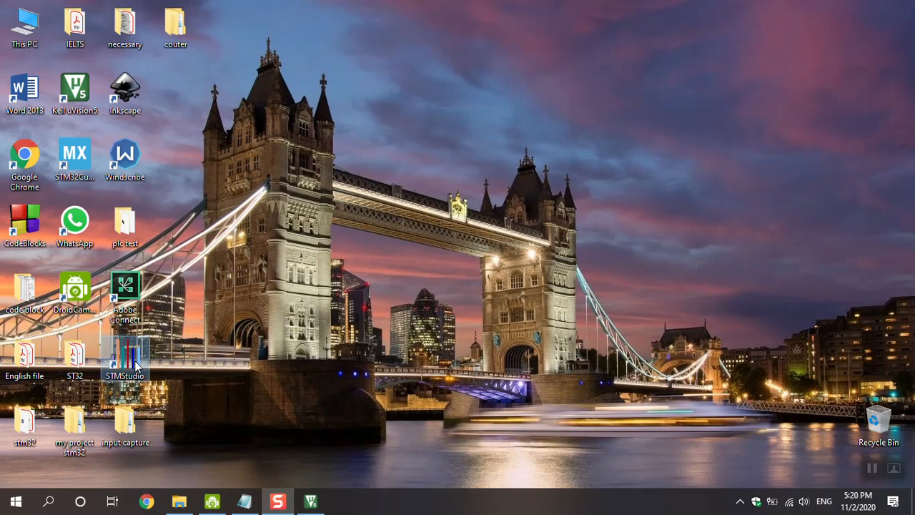
Launch STM Studio and browse the import dialog to MDK-ARM\input capture\input capture.axf.
{"action": "double_click", "coordinate": [125, 290]}
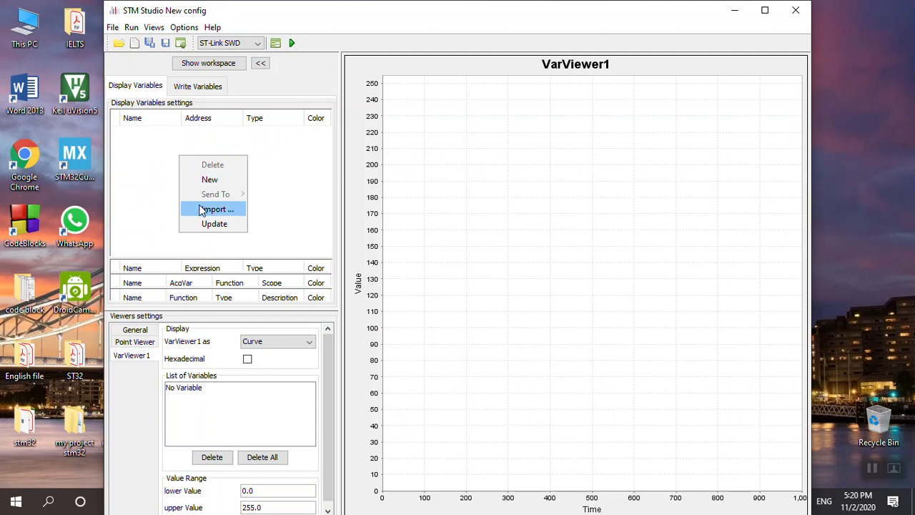
{"action": "left_click", "coordinate": [215, 209]}
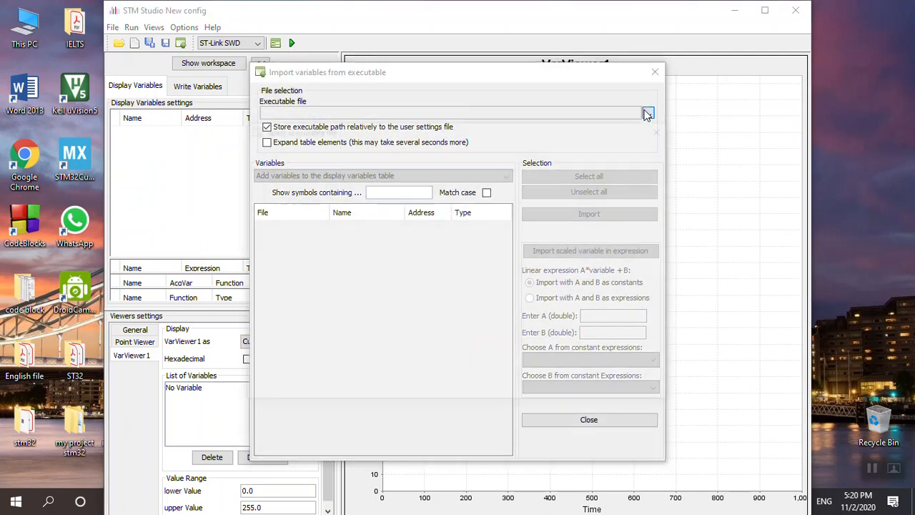
{"action": "left_click", "coordinate": [647, 113]}
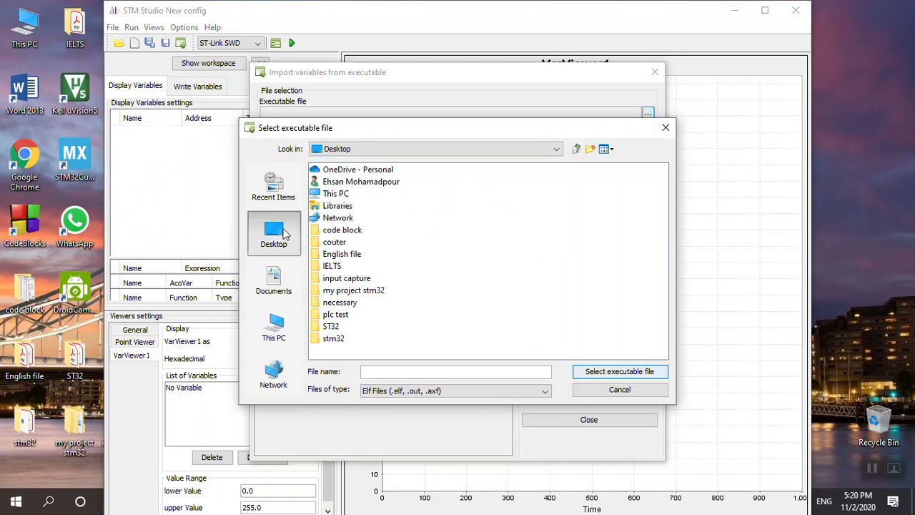
{"action": "mouse_move", "coordinate": [345, 288]}
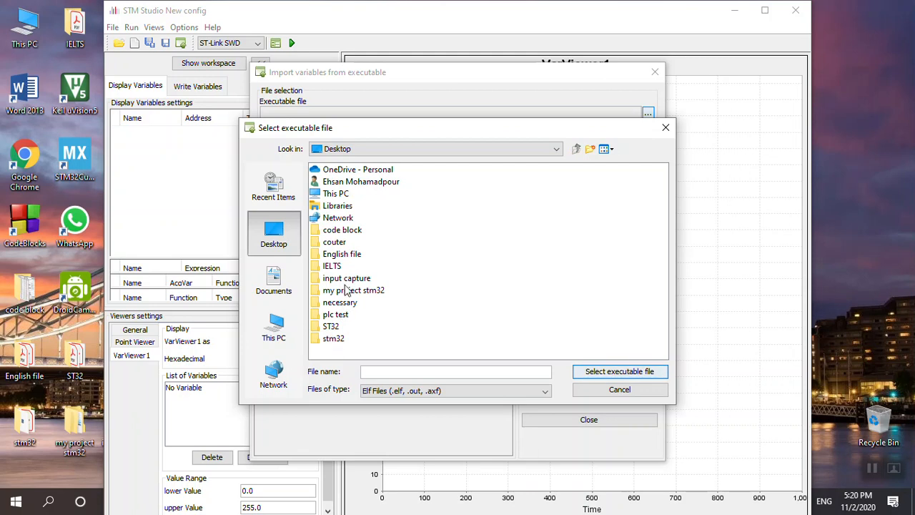
{"action": "double_click", "coordinate": [347, 277]}
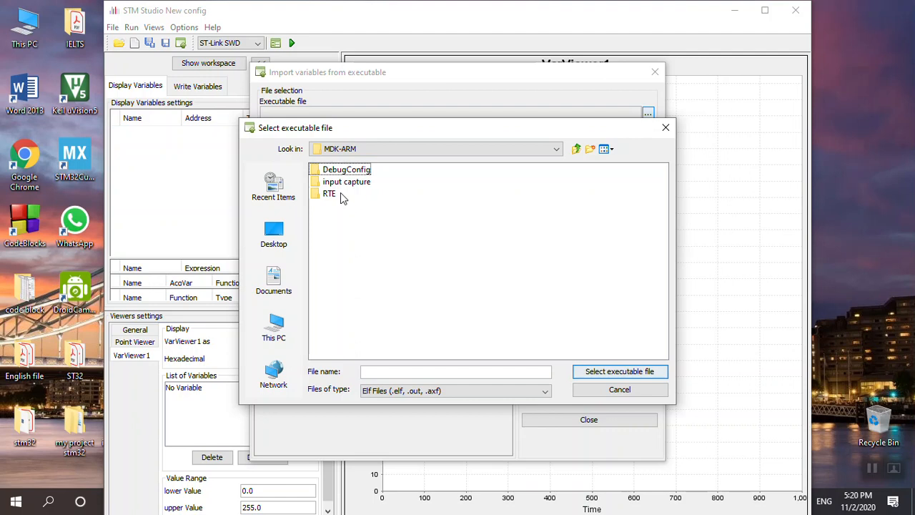
{"action": "double_click", "coordinate": [347, 182]}
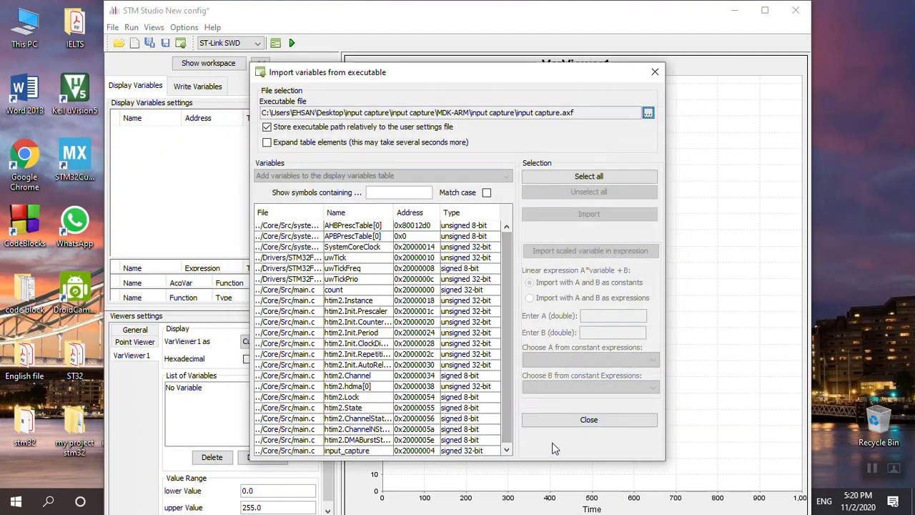
Import count and input_capture, set VarViewer1 to Table and send both variables to it.
{"action": "left_click", "coordinate": [333, 290]}
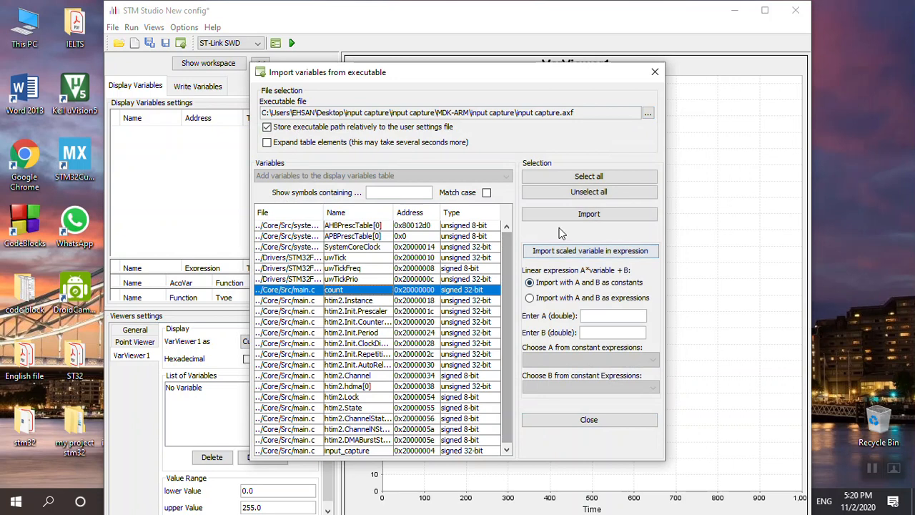
{"action": "left_click", "coordinate": [588, 213]}
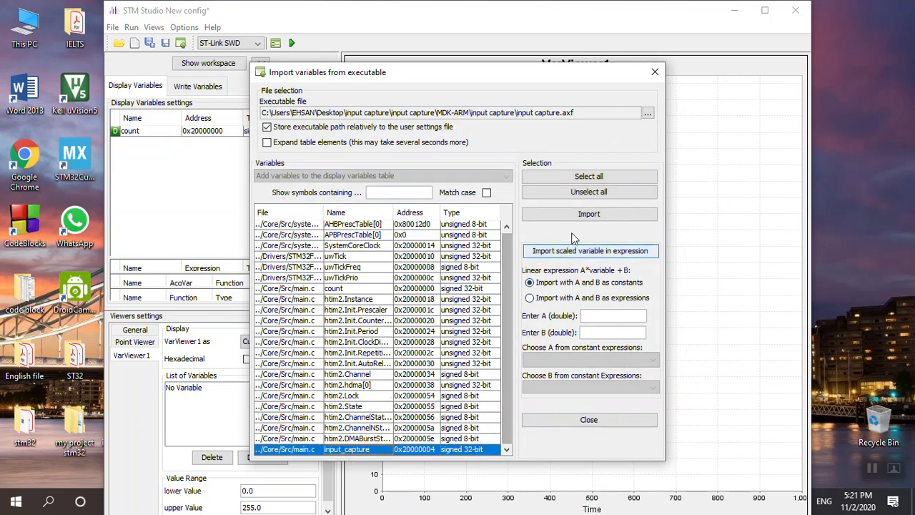
{"action": "left_click", "coordinate": [589, 214]}
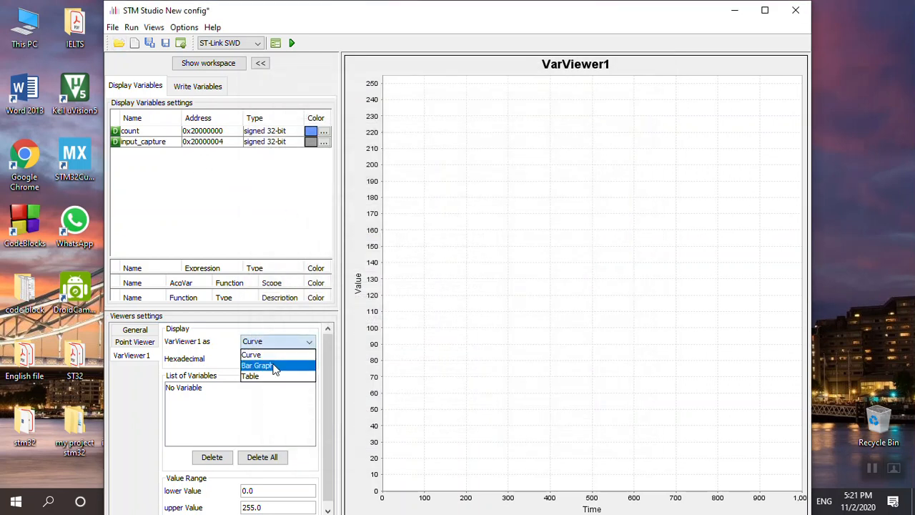
{"action": "left_click", "coordinate": [250, 375]}
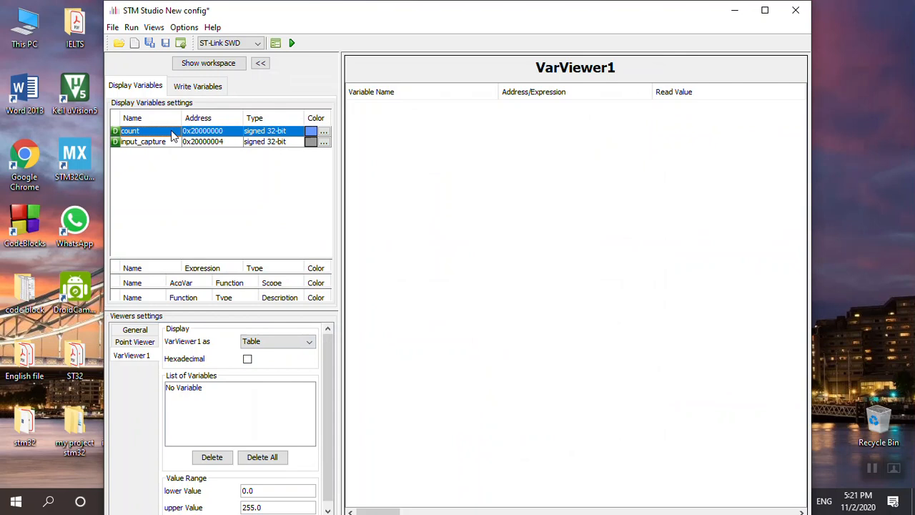
{"action": "right_click", "coordinate": [143, 130]}
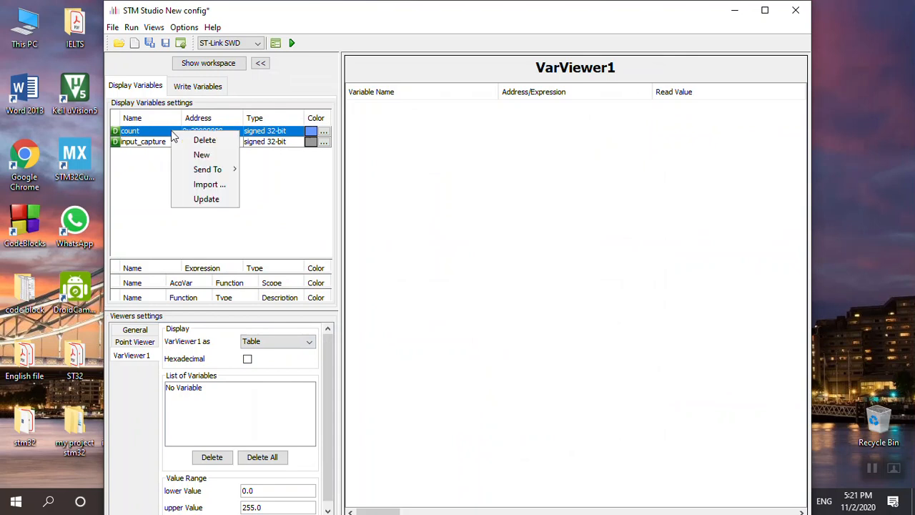
{"action": "mouse_move", "coordinate": [207, 170]}
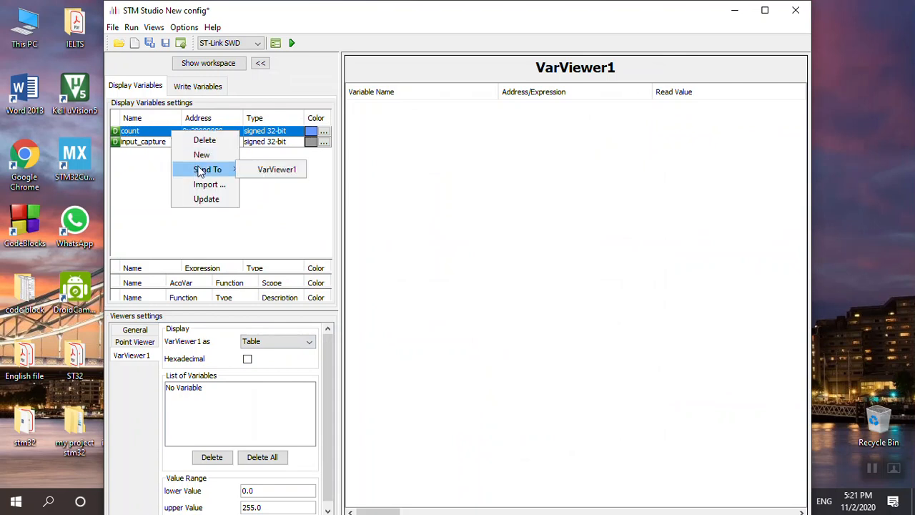
{"action": "left_click", "coordinate": [276, 168]}
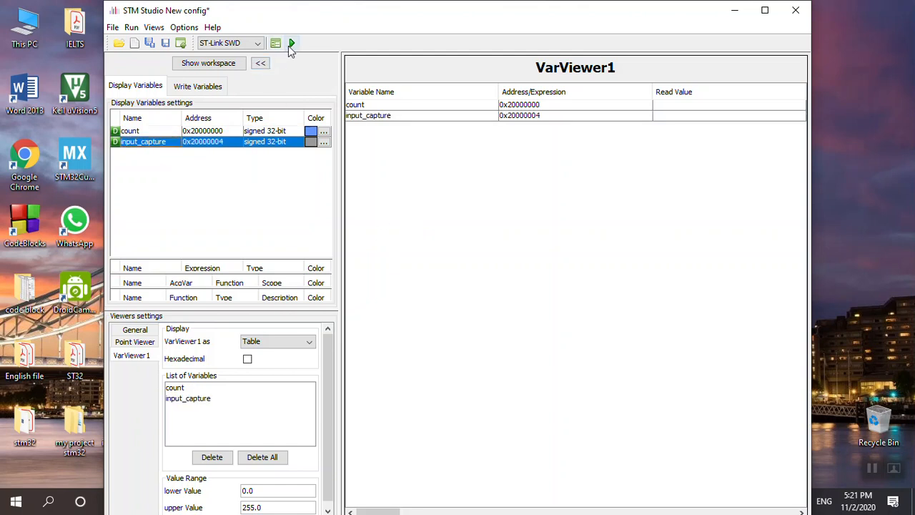
{"action": "mouse_move", "coordinate": [290, 43]}
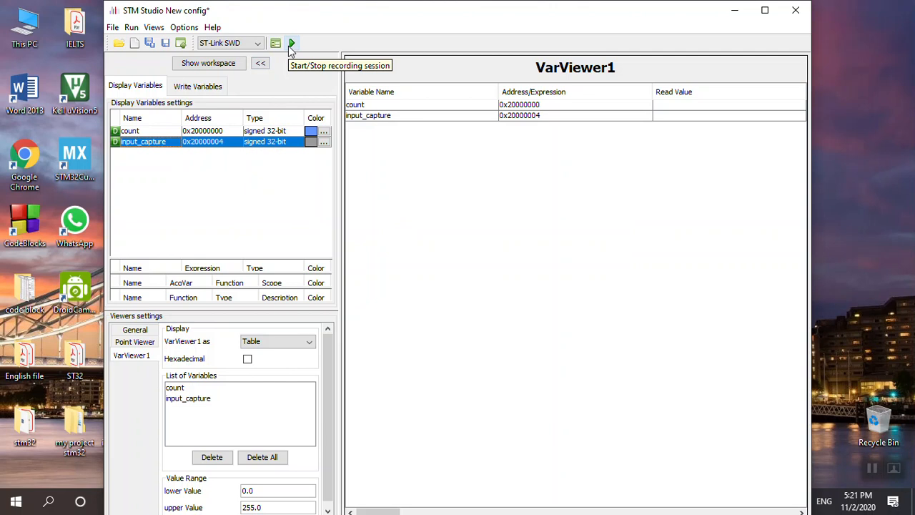
Start the recording session, declining the ST-Link firmware upgrade, so live values appear.
{"action": "left_click", "coordinate": [291, 43]}
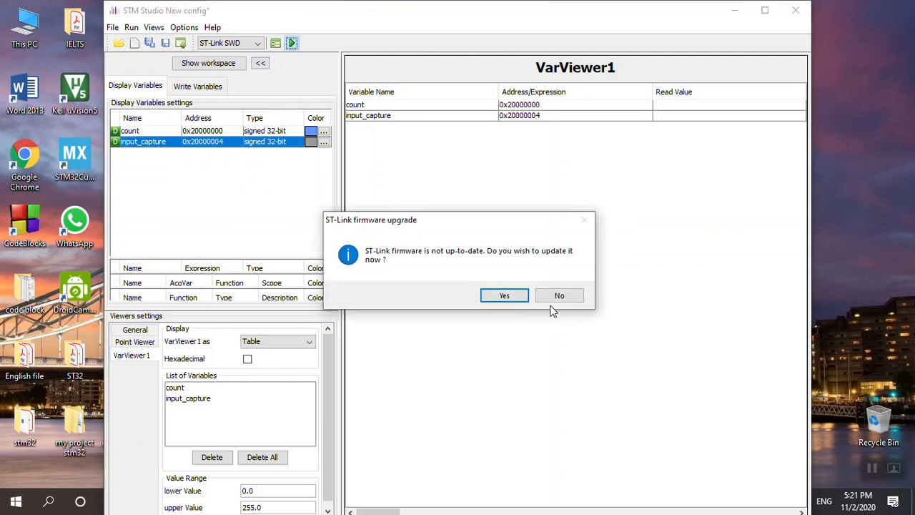
{"action": "left_click", "coordinate": [559, 295]}
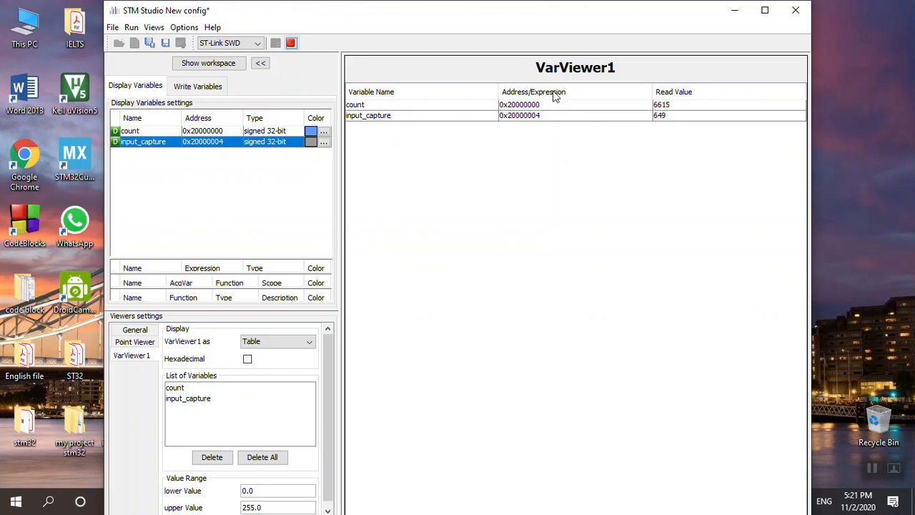
{"action": "mouse_move", "coordinate": [735, 11]}
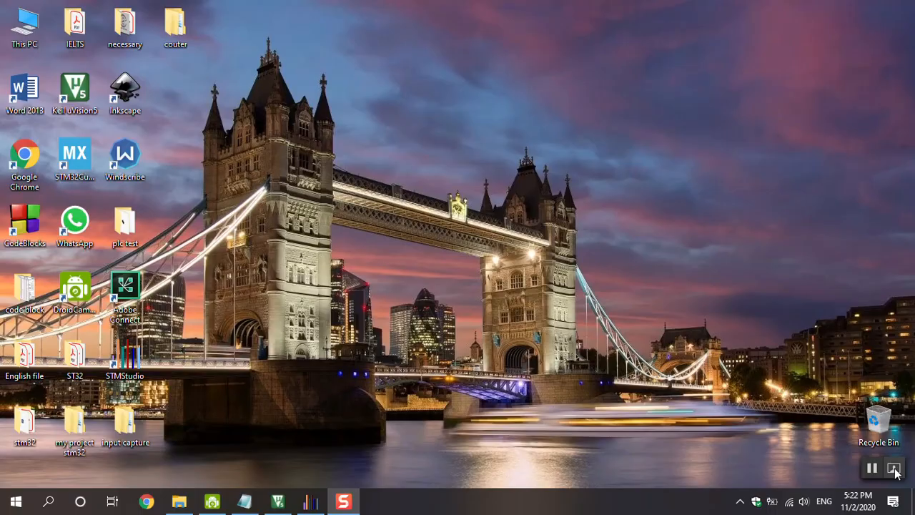
Return to STM Studio and stop the session with count at 2243 and input_capture at 3.
{"action": "left_click", "coordinate": [342, 500]}
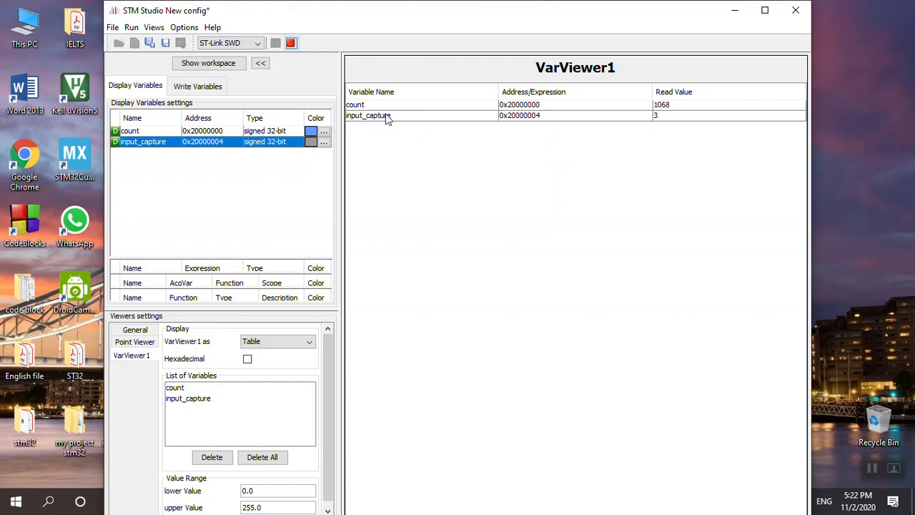
{"action": "left_click", "coordinate": [291, 43]}
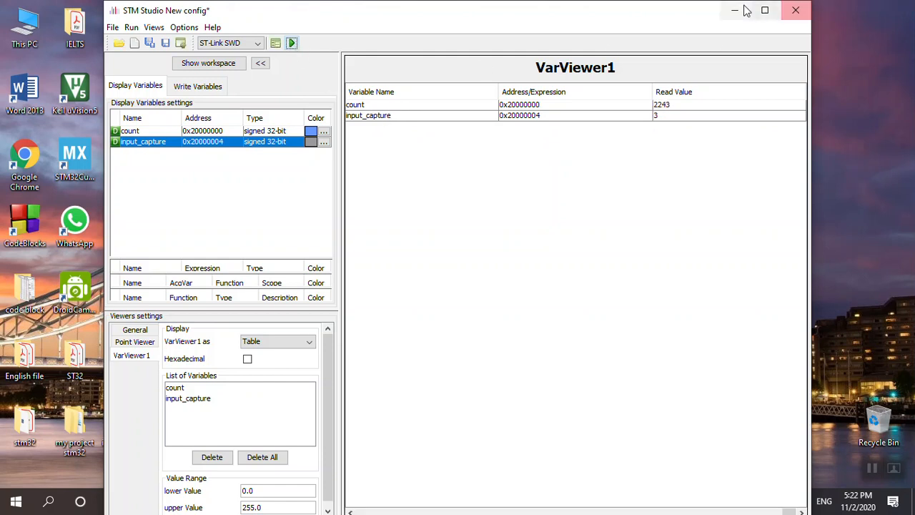